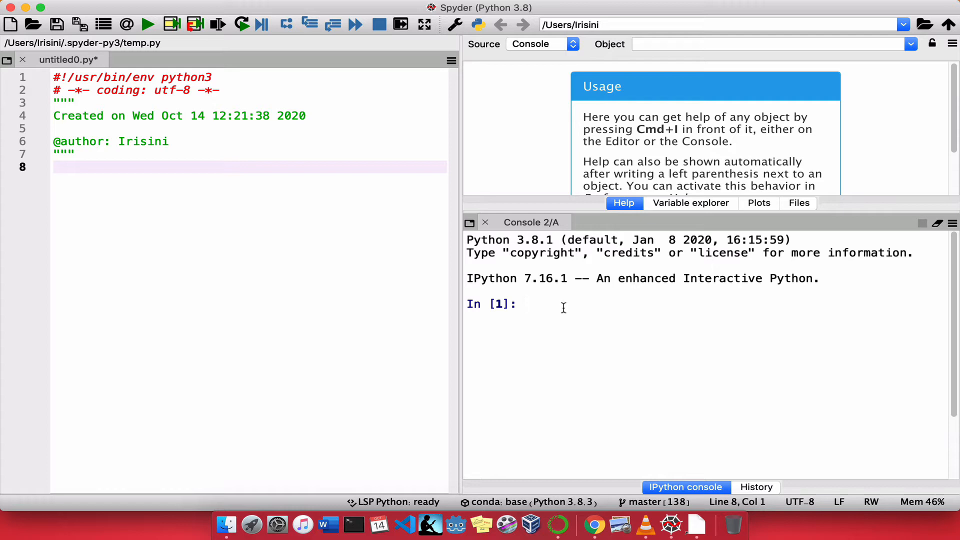
Run print(45) in the IPython console so 45 is output.
type("pri")
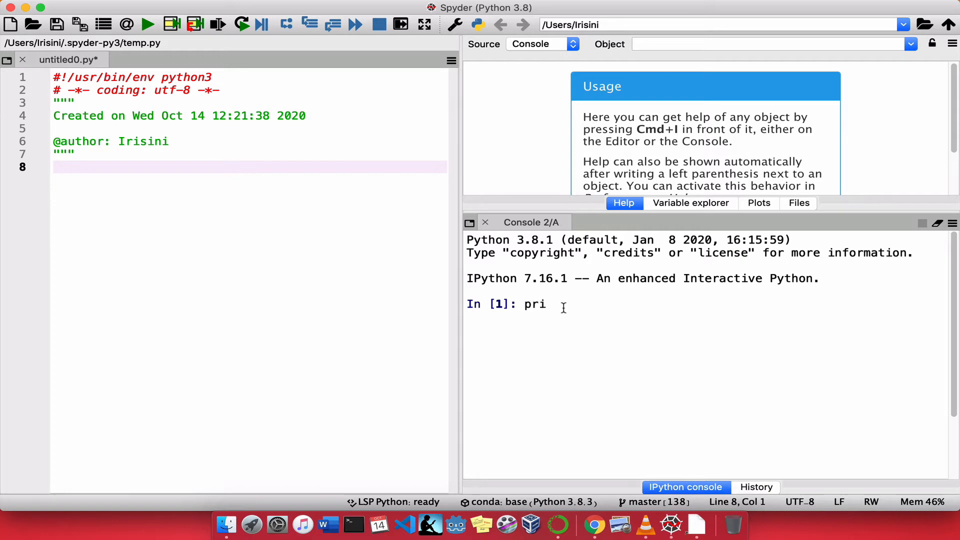
type("nt")
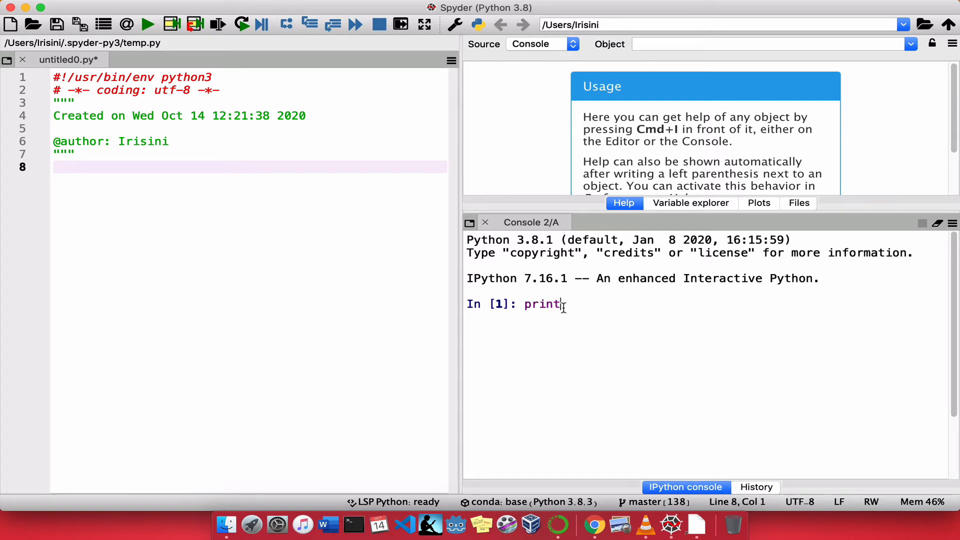
type("()")
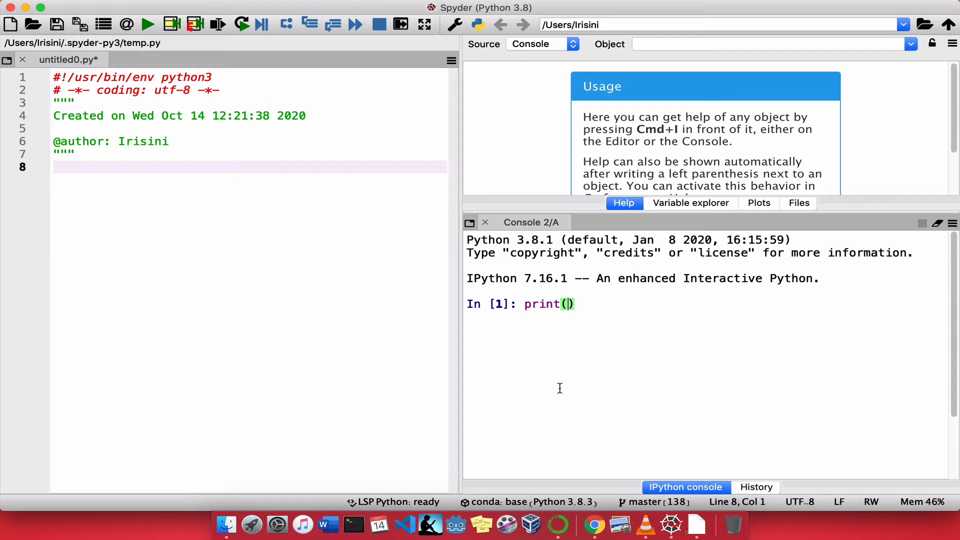
type("45")
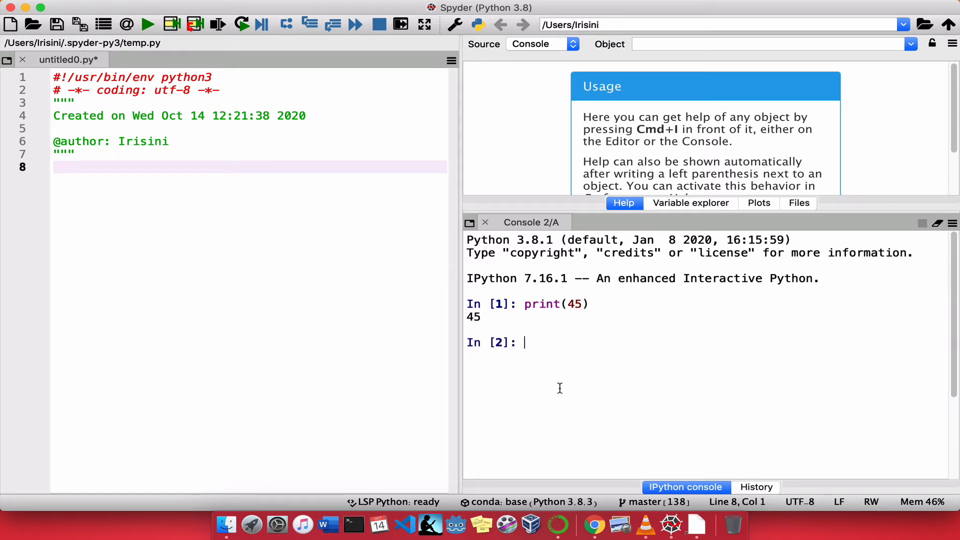
Enter print('Hello, there!') with single quotes at the second prompt.
type("print")
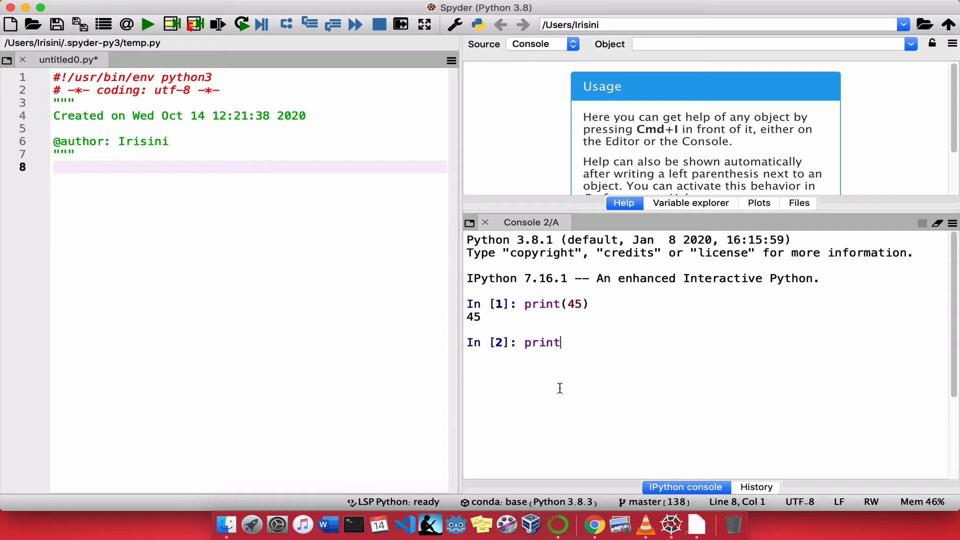
type("(")
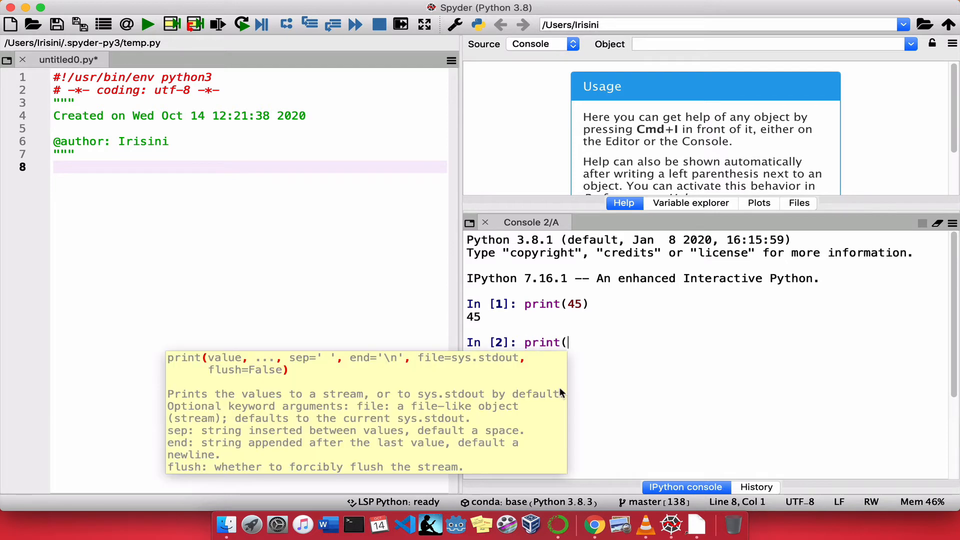
type("'")
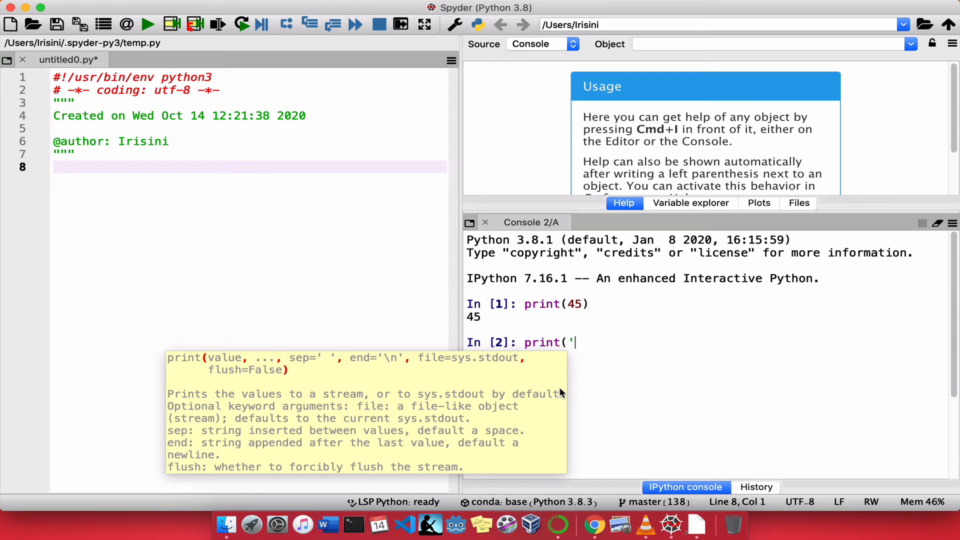
type("'")
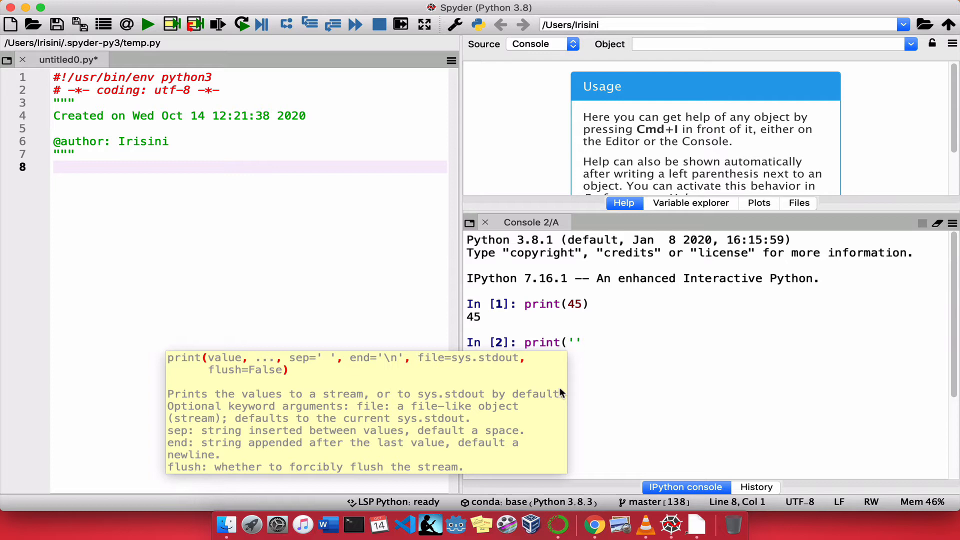
type("\"")
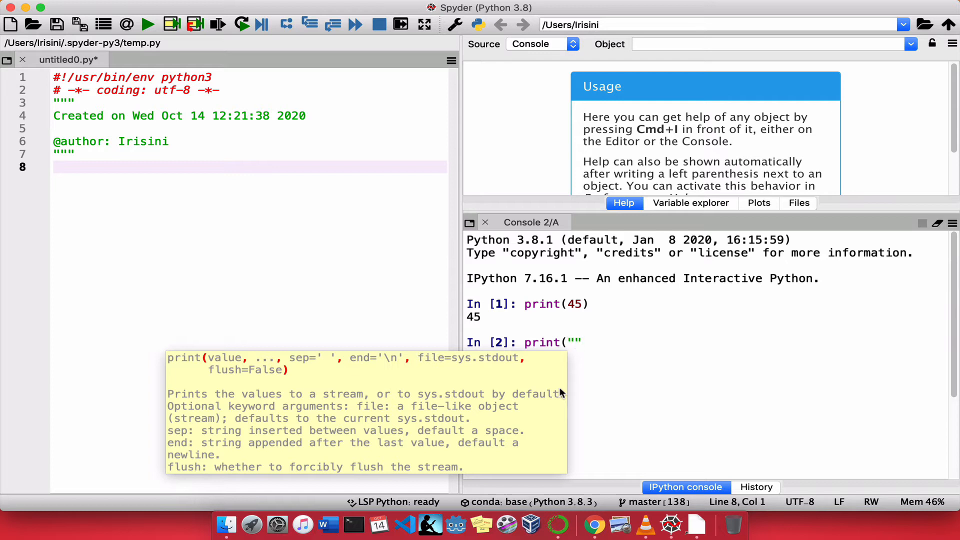
key("backspace")
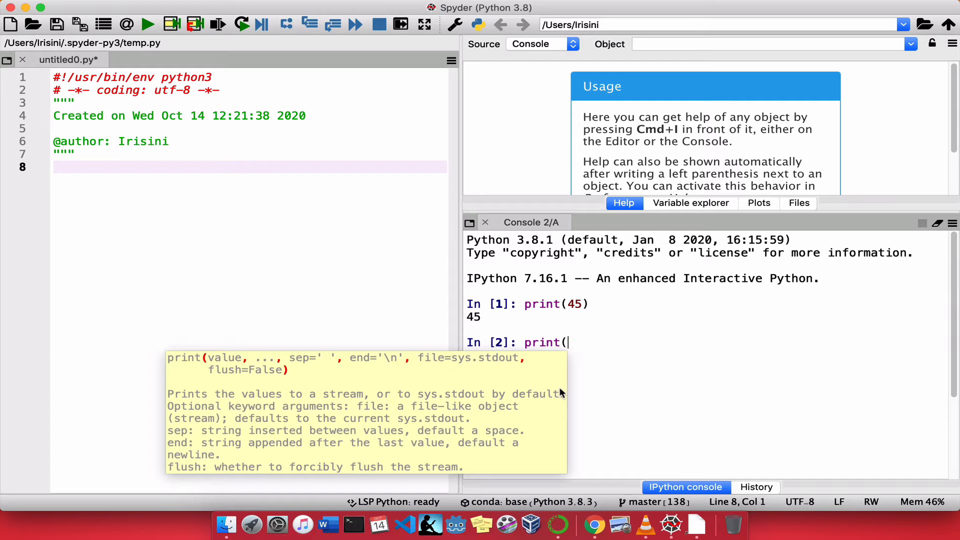
type("'")
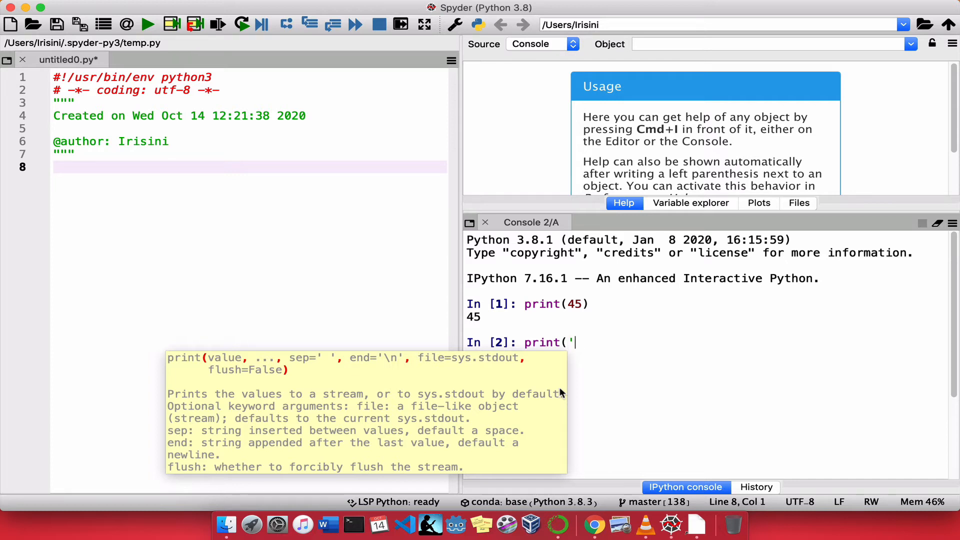
type("H")
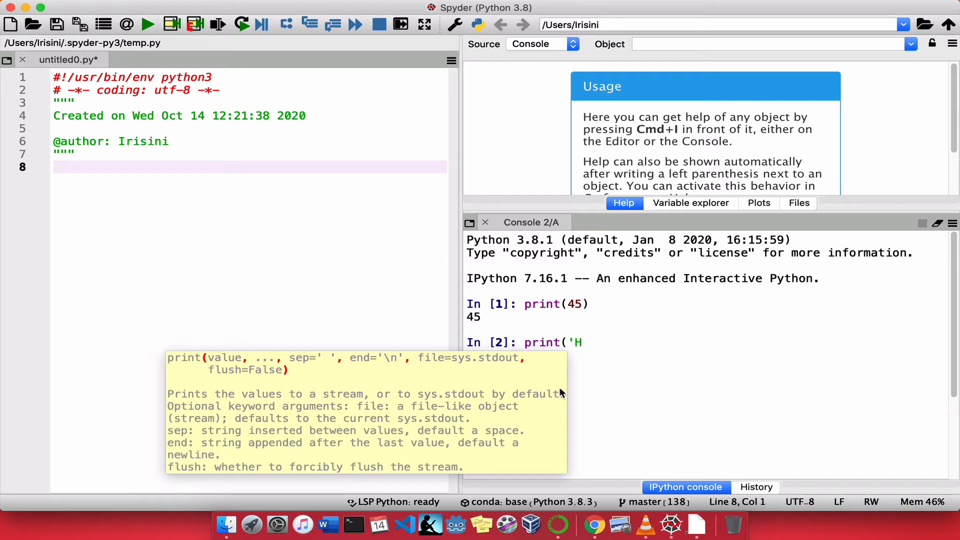
type("ello,")
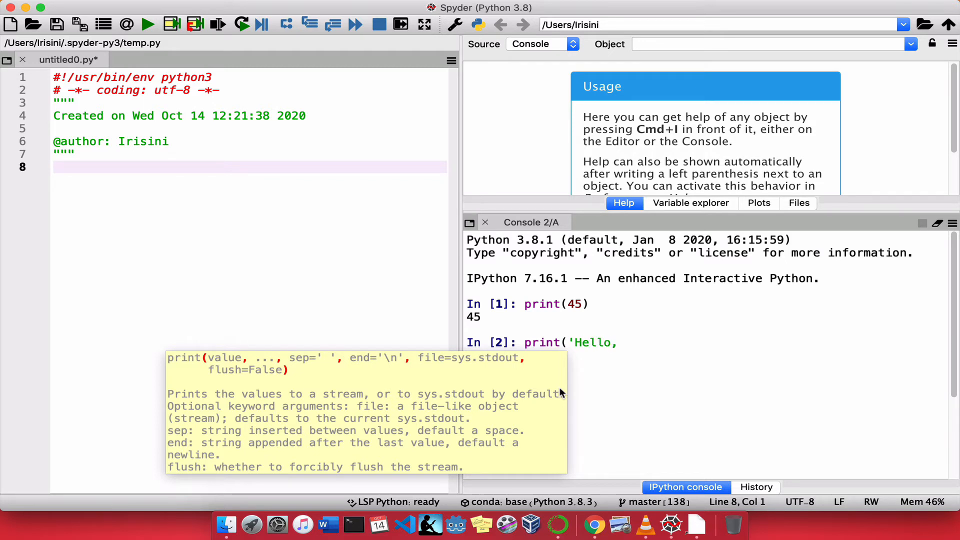
type("there!")
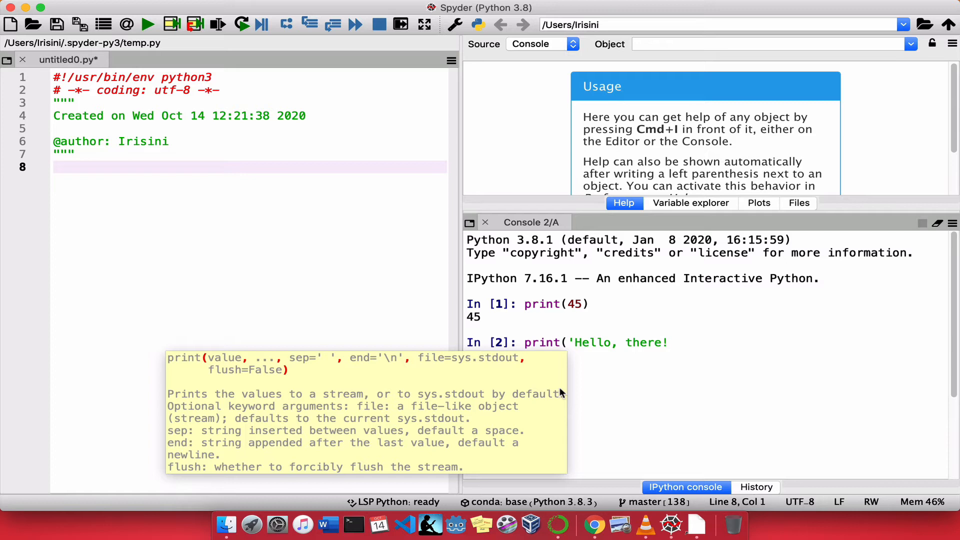
type(")")
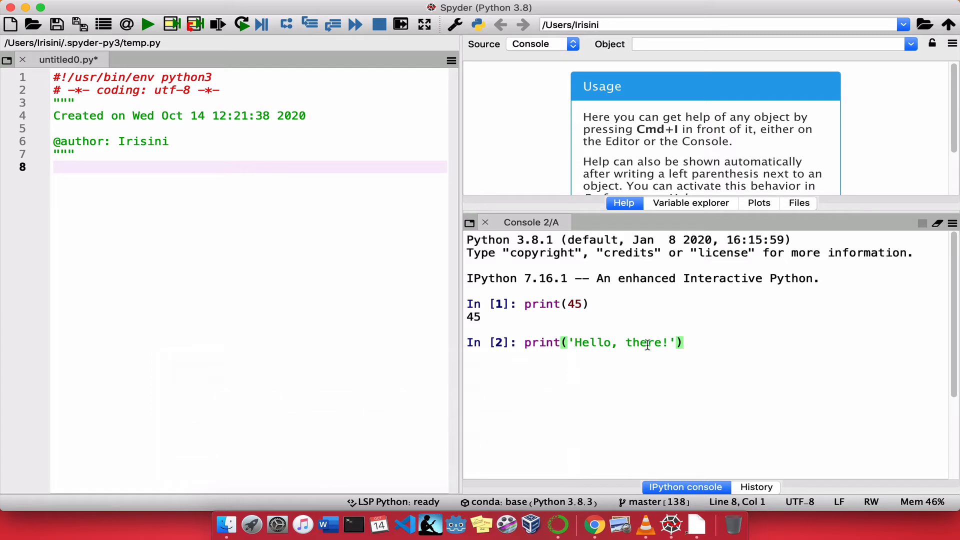
mouse_move(708, 343)
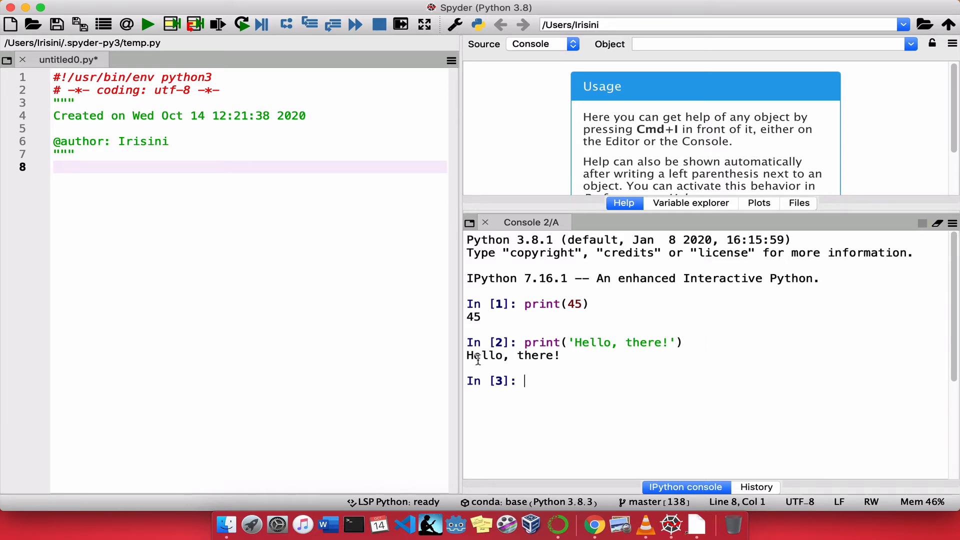
mouse_move(585, 356)
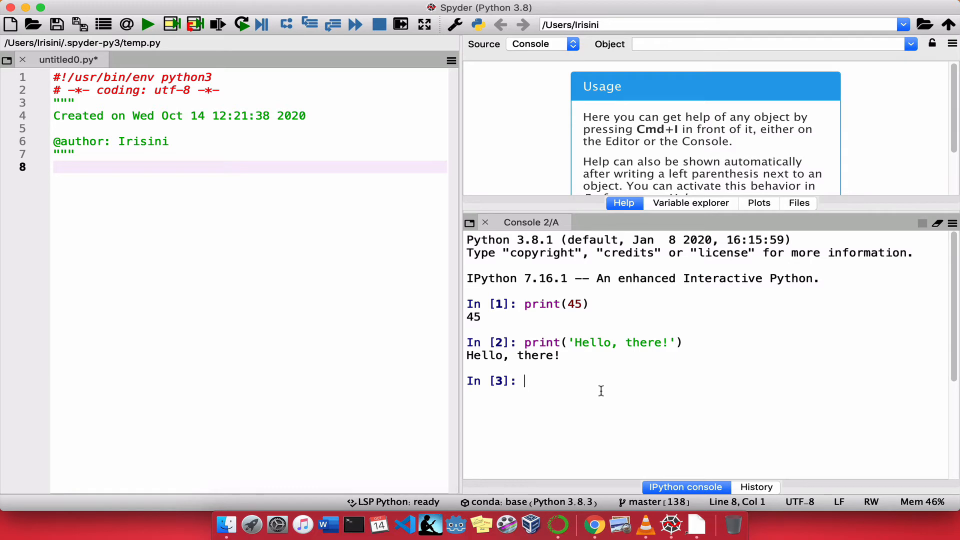
Rerun the Hello, there! print with double quotes, giving identical output.
type("print('Hello, there!')")
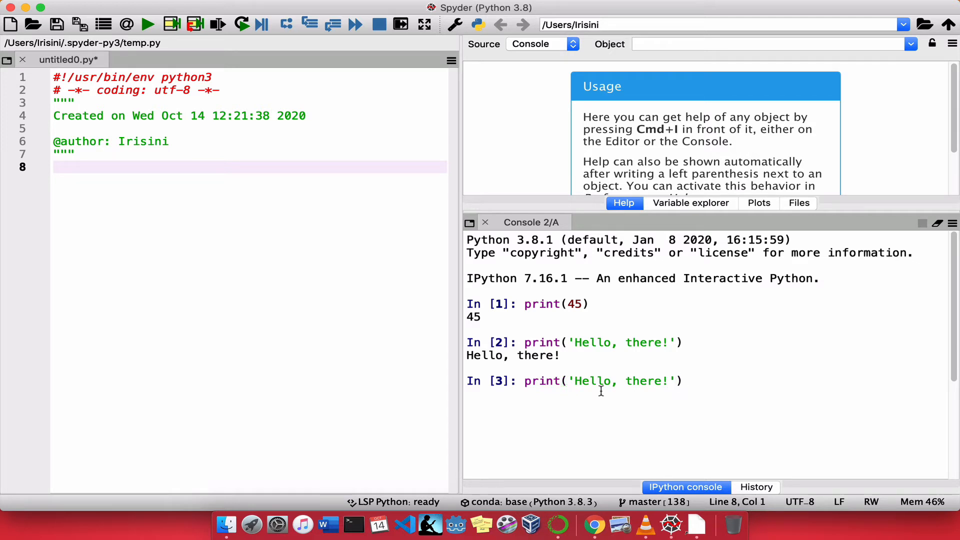
left_click(609, 381)
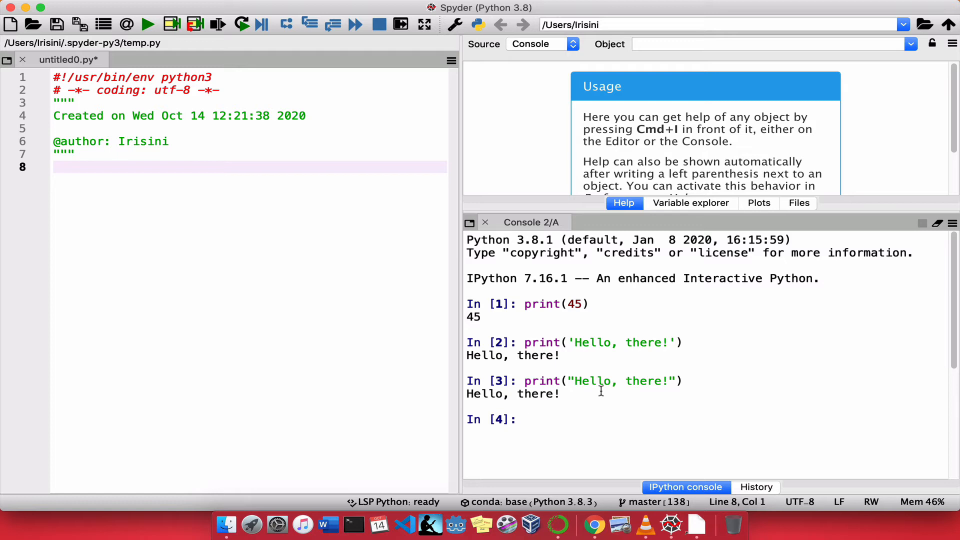
type("print")
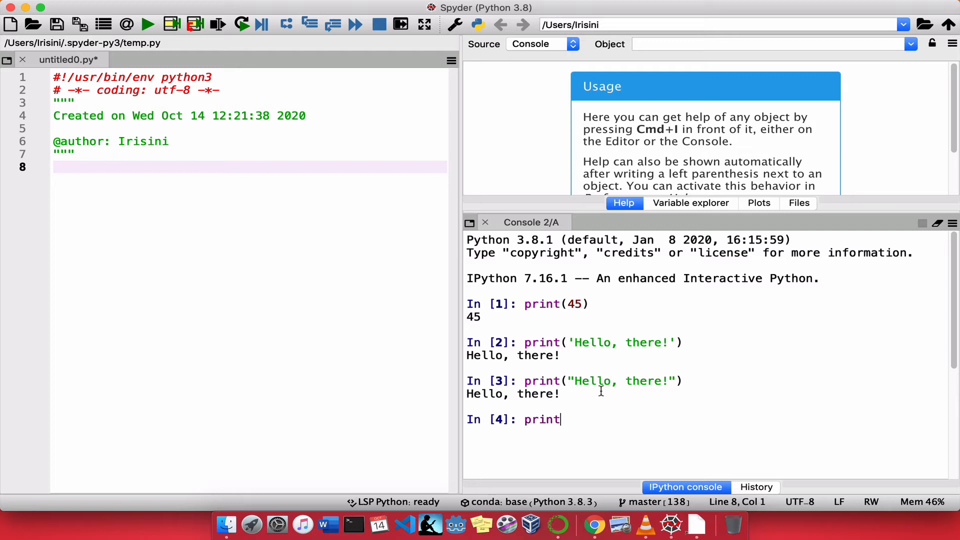
Run print('It's here') with single quotes, raising a SyntaxError on the apostrophe.
type("(")
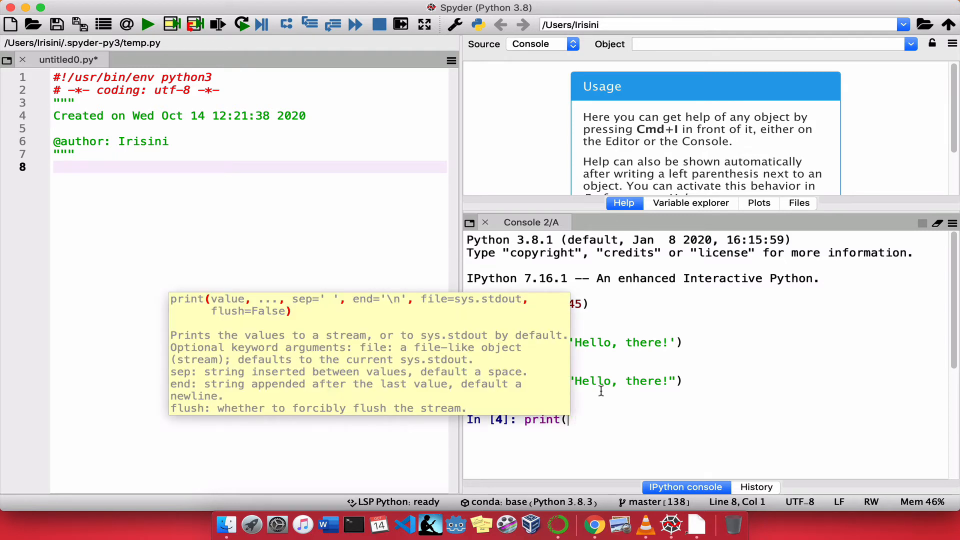
type("'")
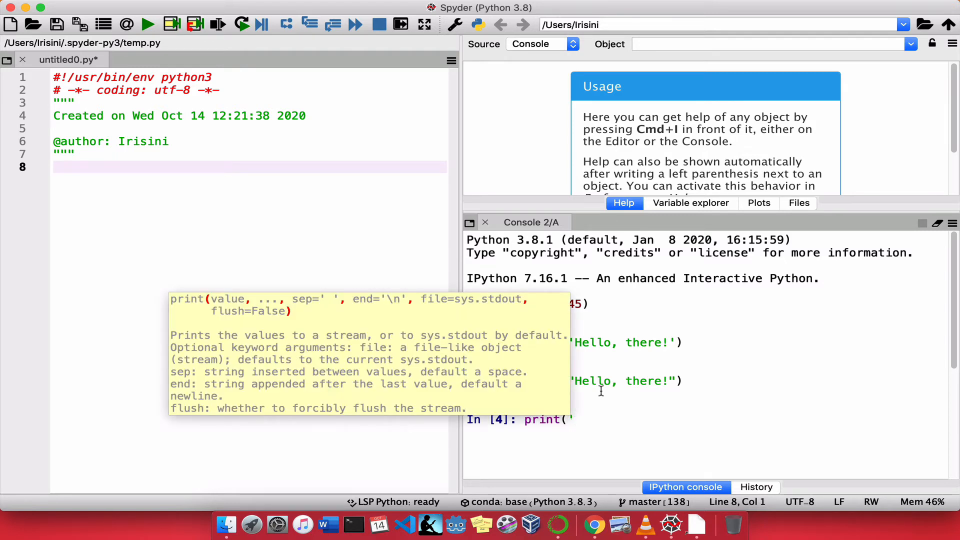
type("'It's here")
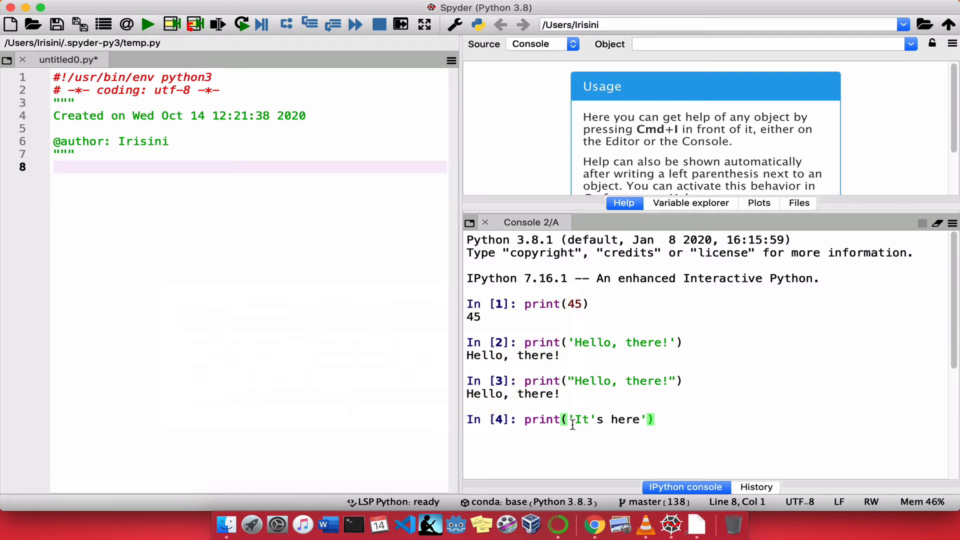
mouse_move(610, 419)
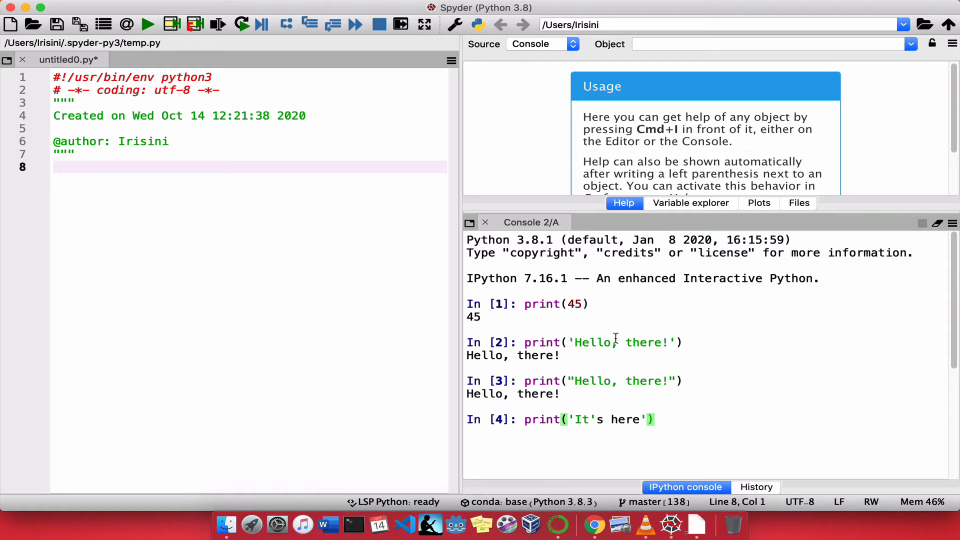
mouse_move(590, 427)
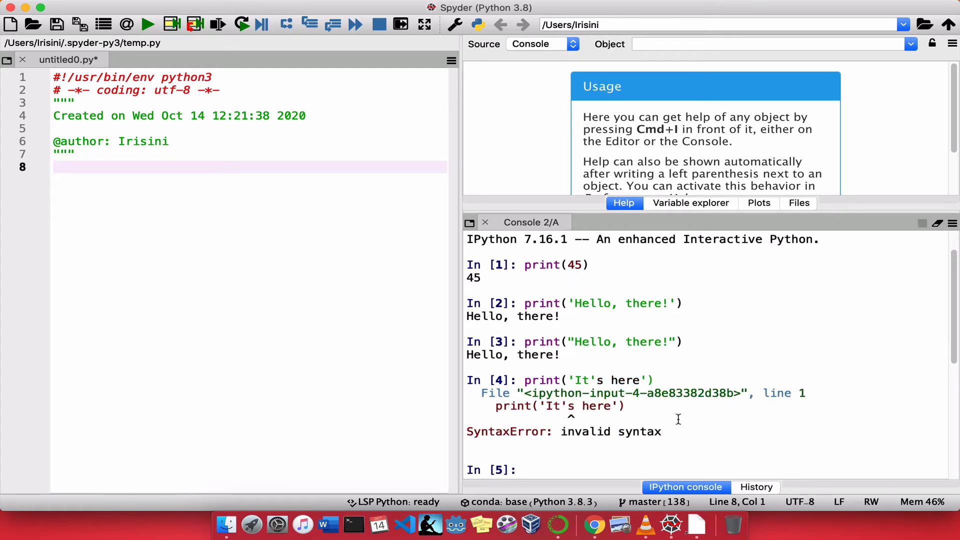
left_click(523, 470)
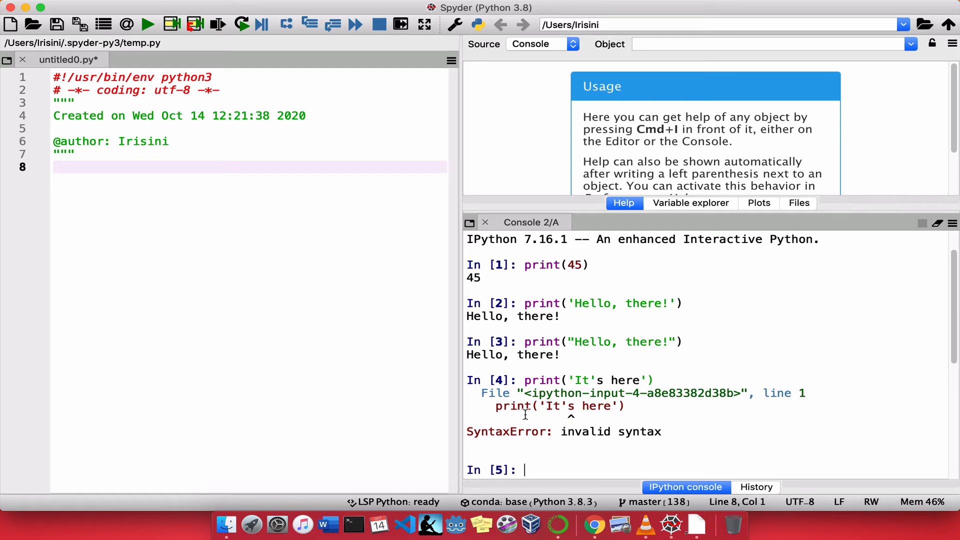
double_click(496, 432)
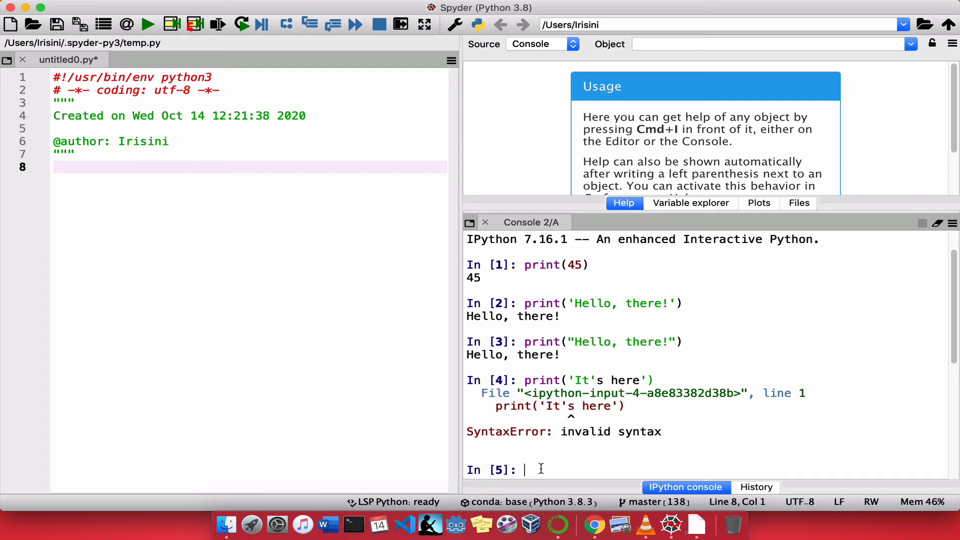
Run print("It's here") in double quotes so It's here prints successfully.
type("print")
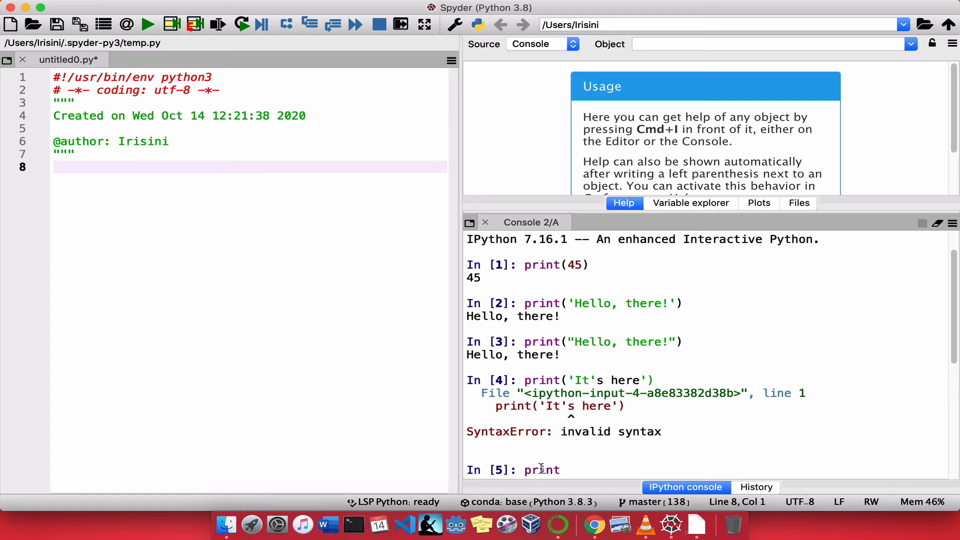
type("(\"")
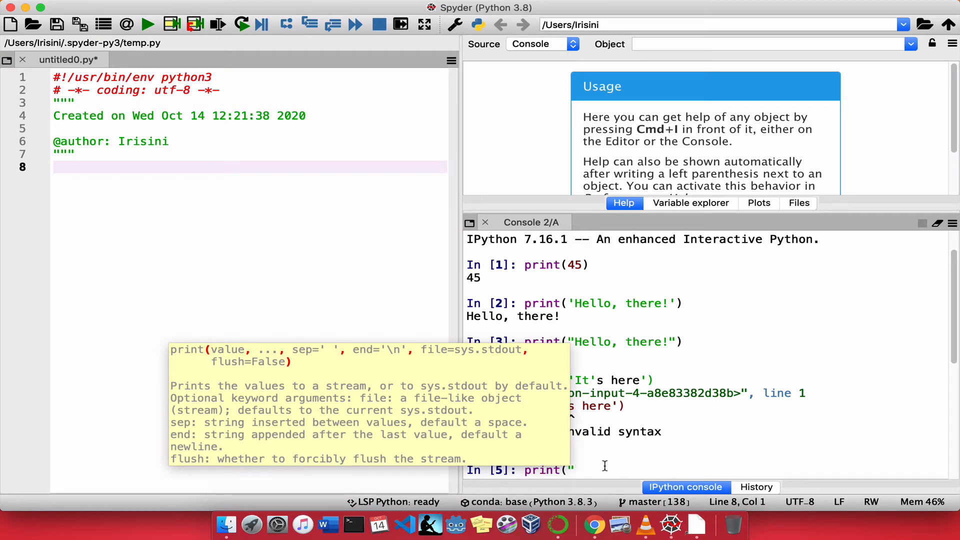
type("I")
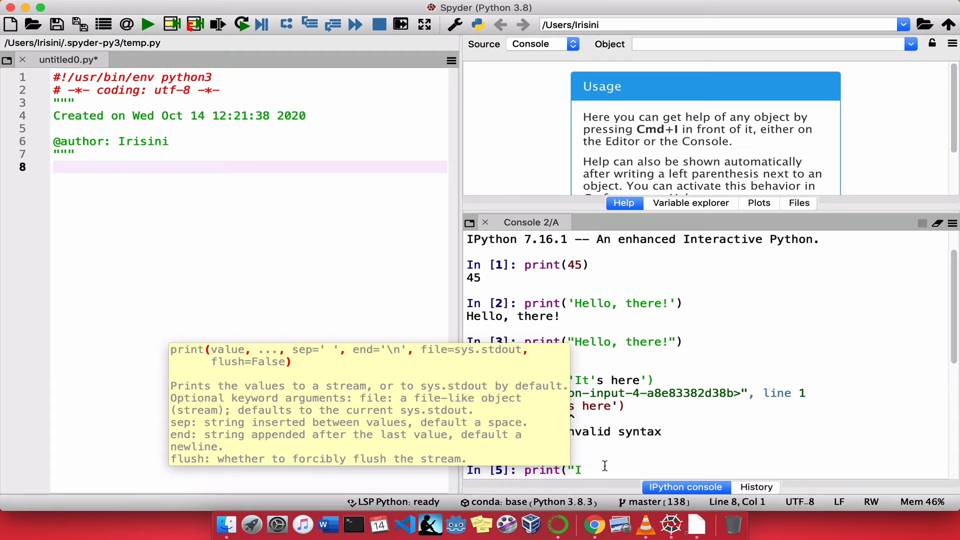
type("t's")
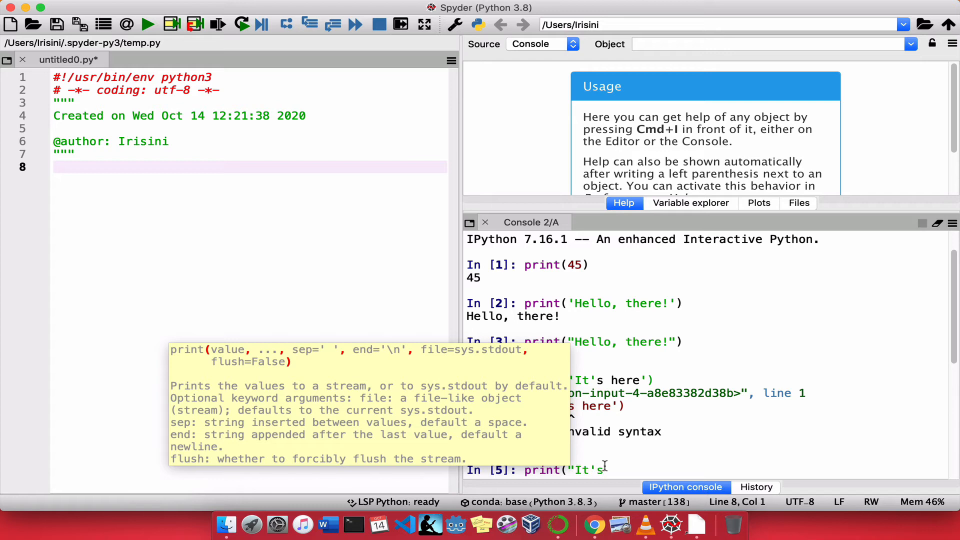
type("here\"")
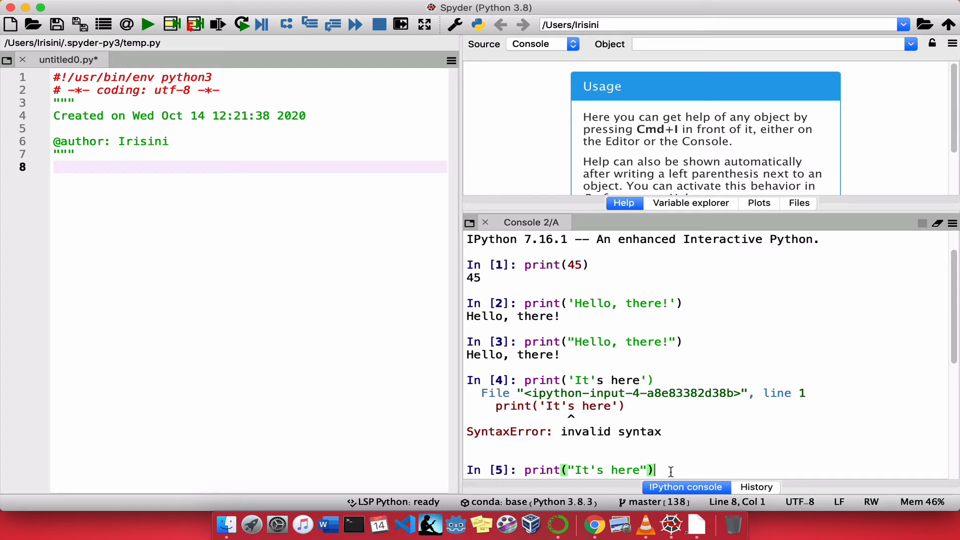
key("enter")
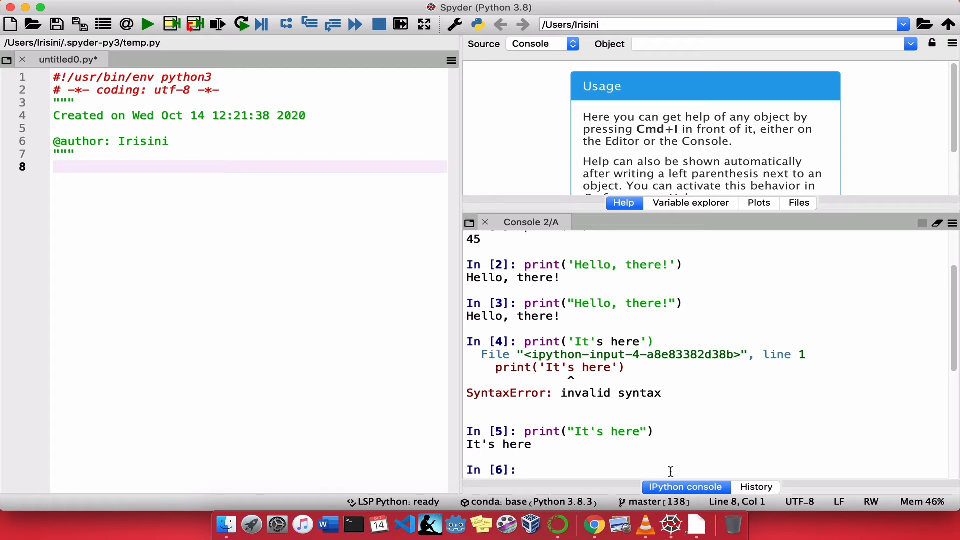
Discard a half-typed name assignment and assign country = 'U.S.A' instead.
type("name")
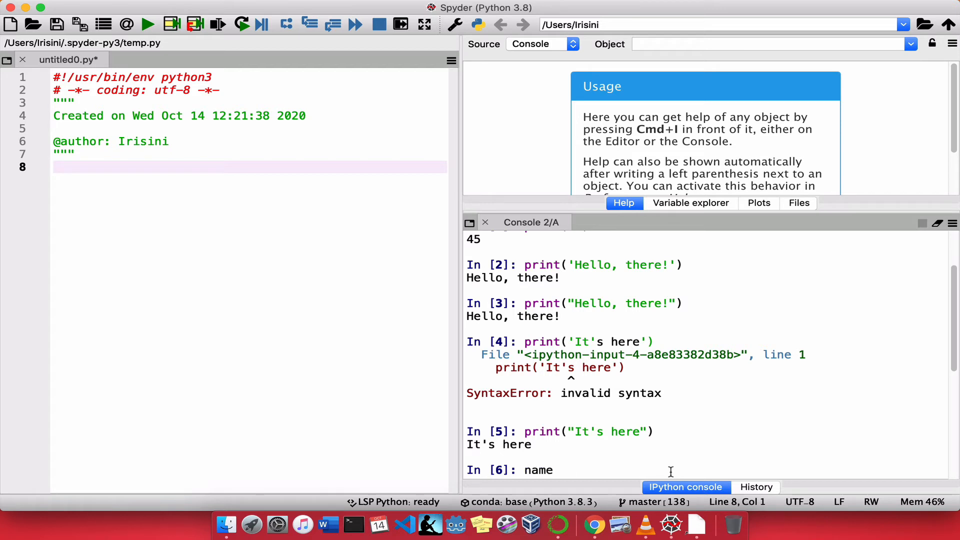
type("=")
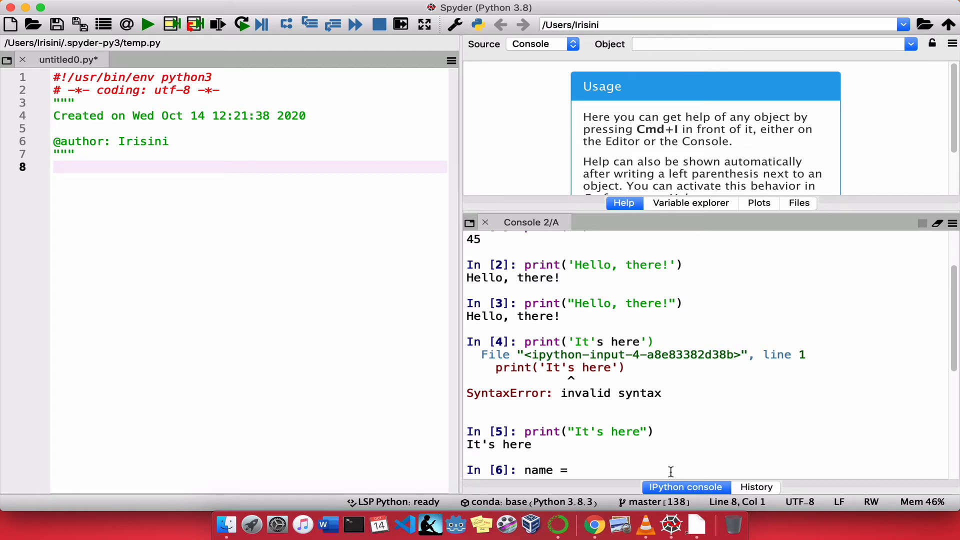
mouse_move(631, 500)
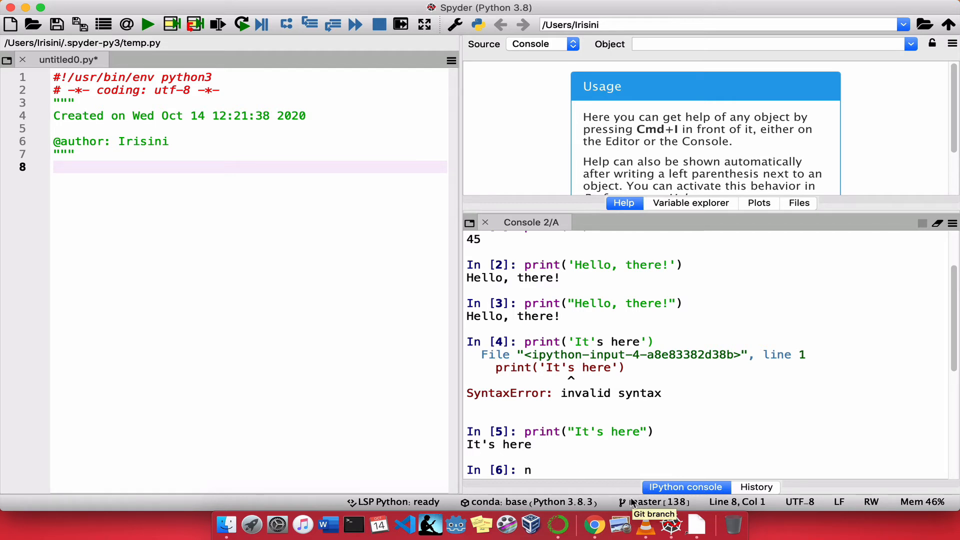
key("Backspace")
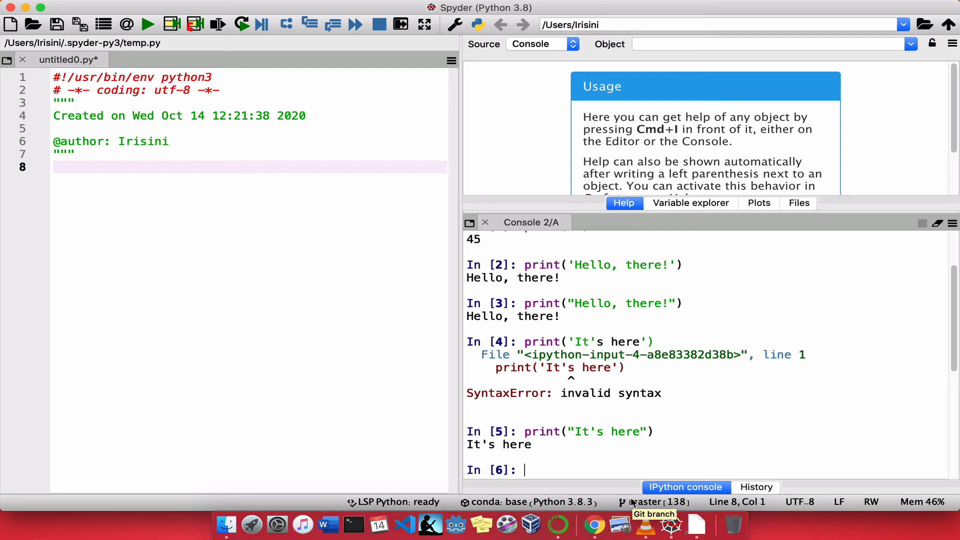
type("co")
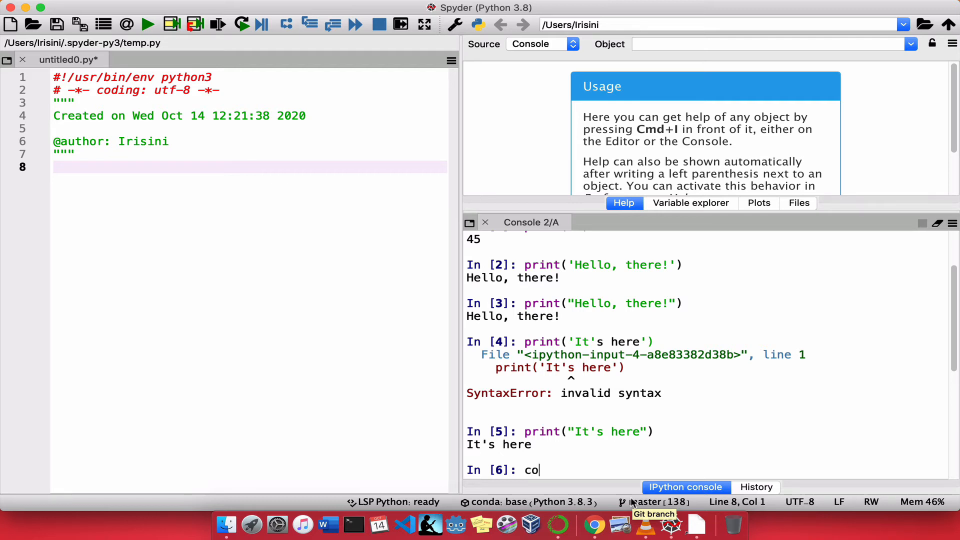
type("untry =")
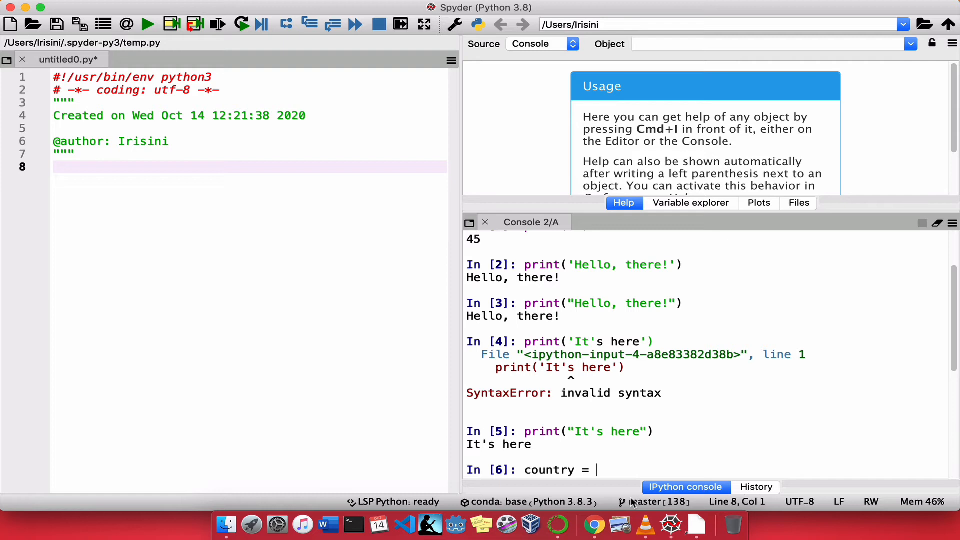
type("'")
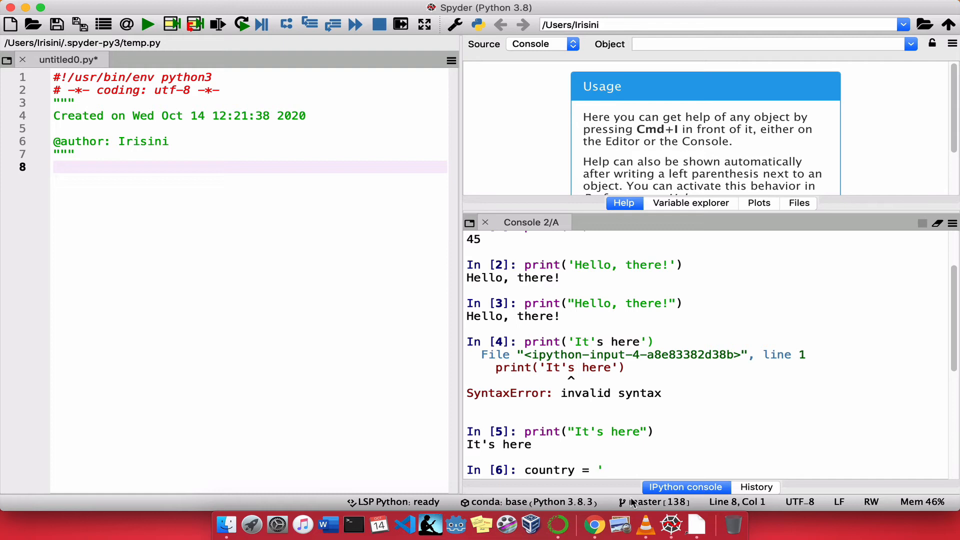
type("U.")
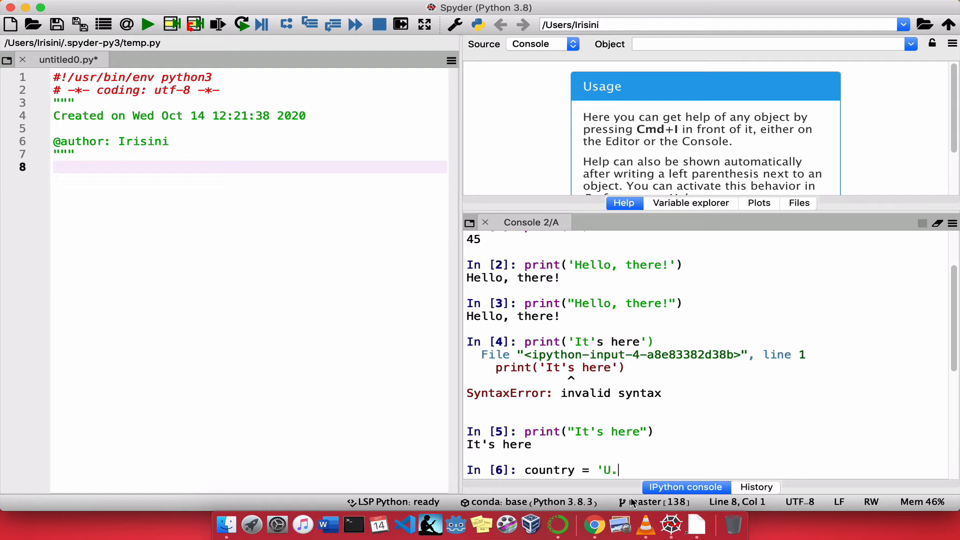
type("S.A")
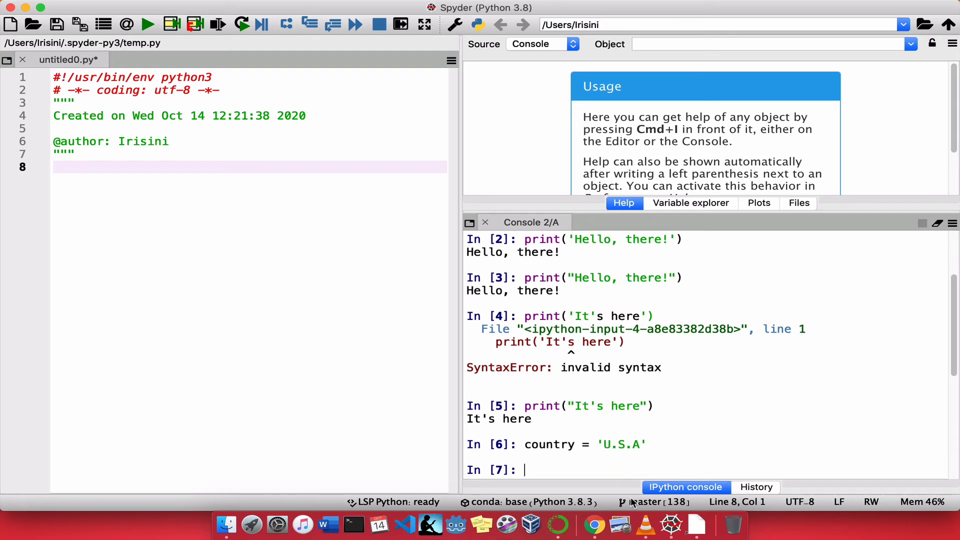
Evaluate country to echo 'U.S.A', then print(country) to show U.S.A without quotes.
type("country")
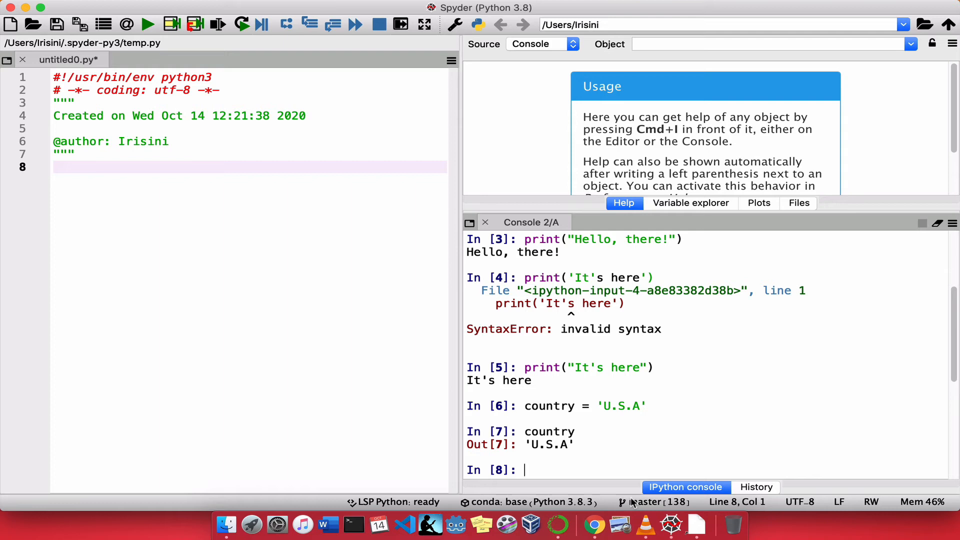
type("print")
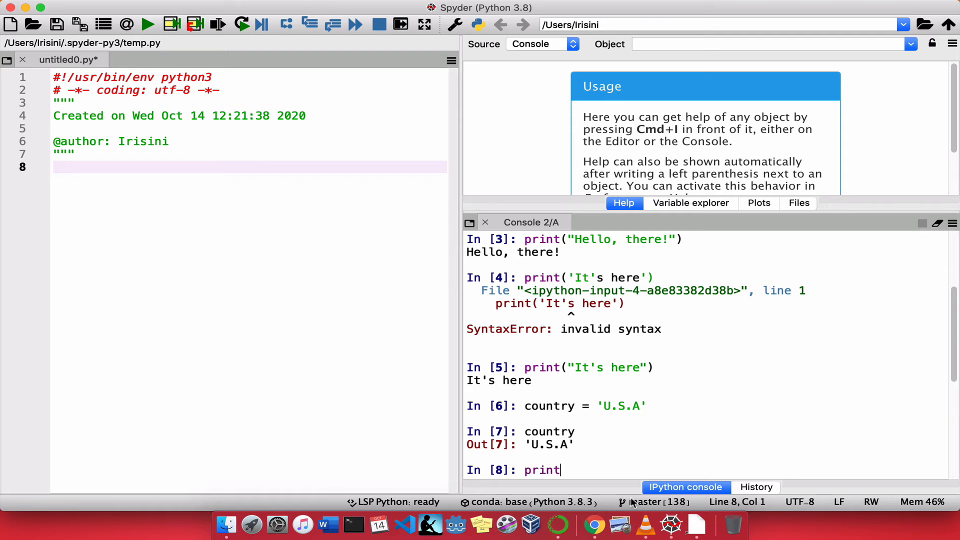
type("(country")
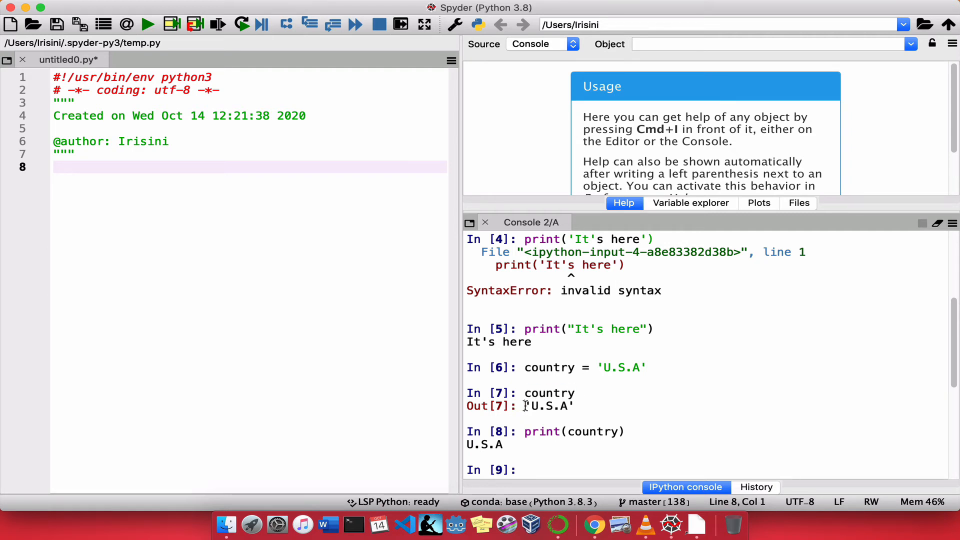
double_click(547, 405)
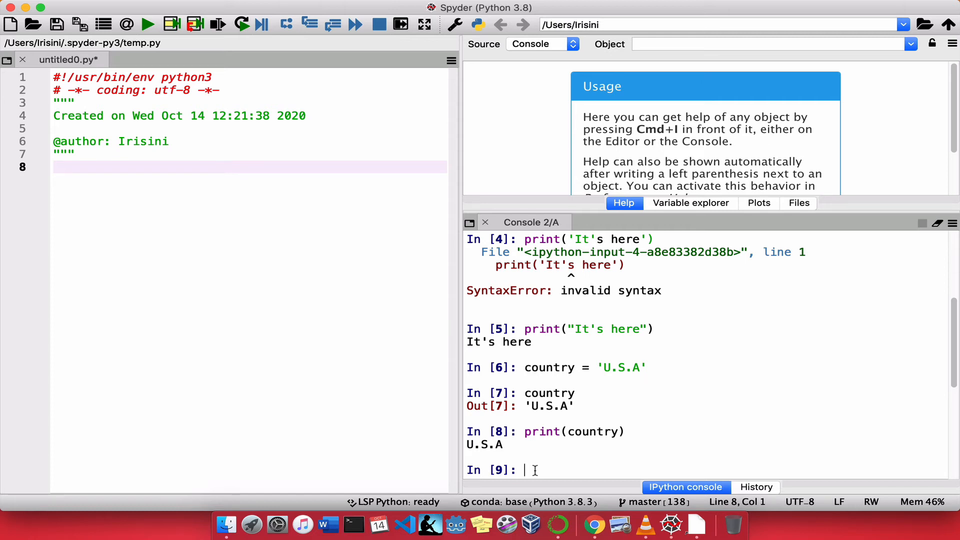
double_click(591, 432)
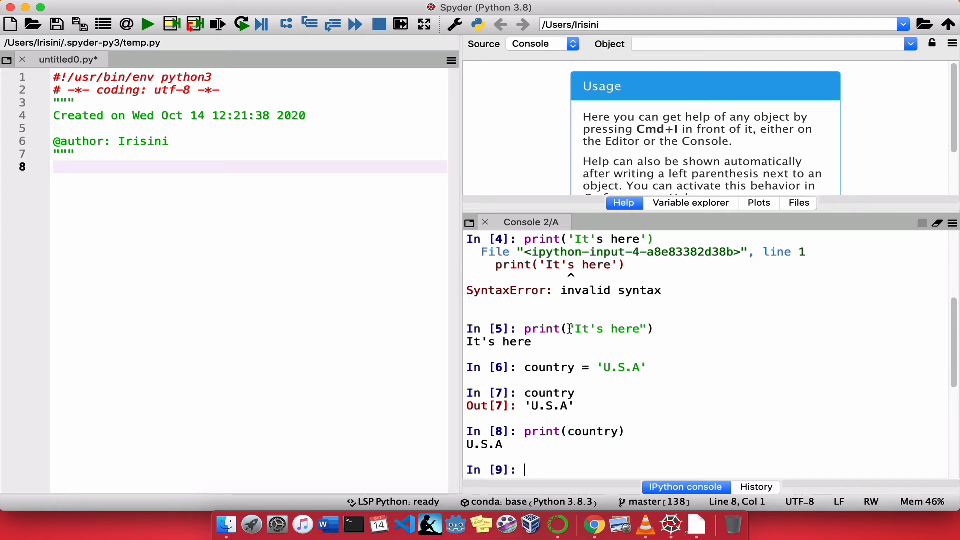
double_click(606, 329)
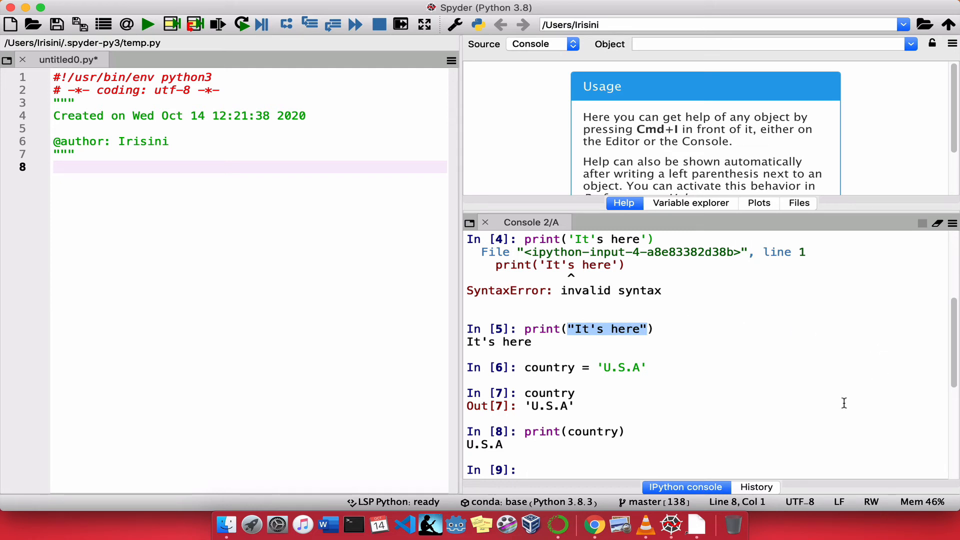
Run print(34.5) so the decimal 34.5 is output.
type("p")
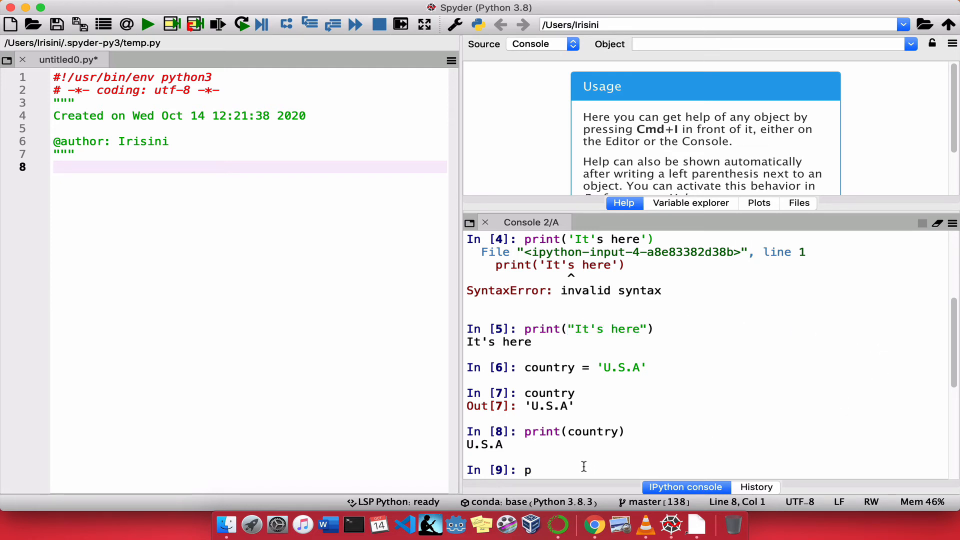
type("rint(")
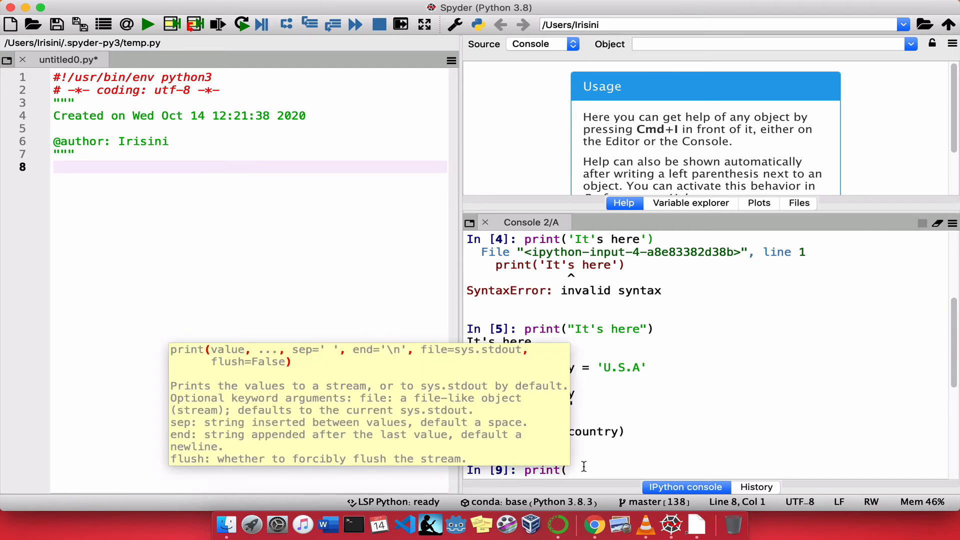
type("34.5")
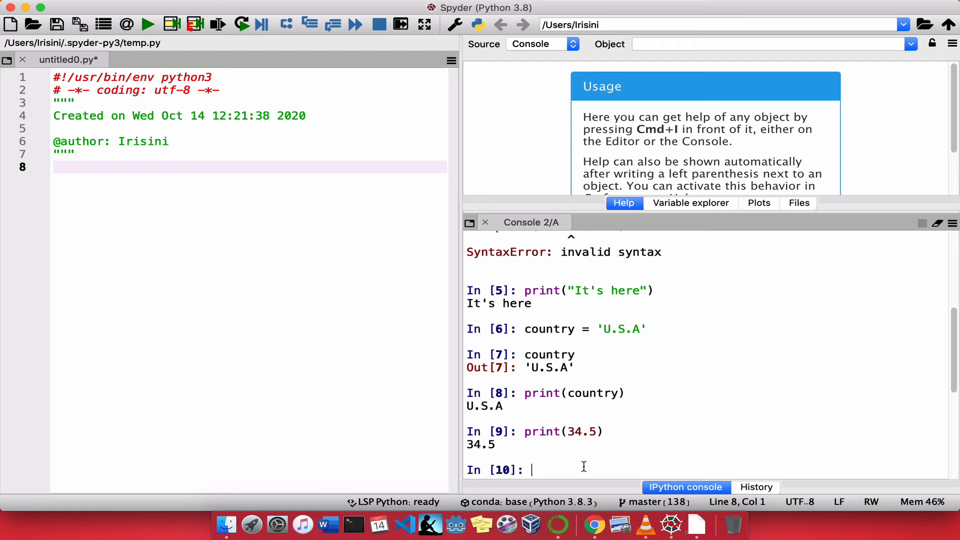
Type the string part print('I am from the {}!' with its placeholder braces.
type("print")
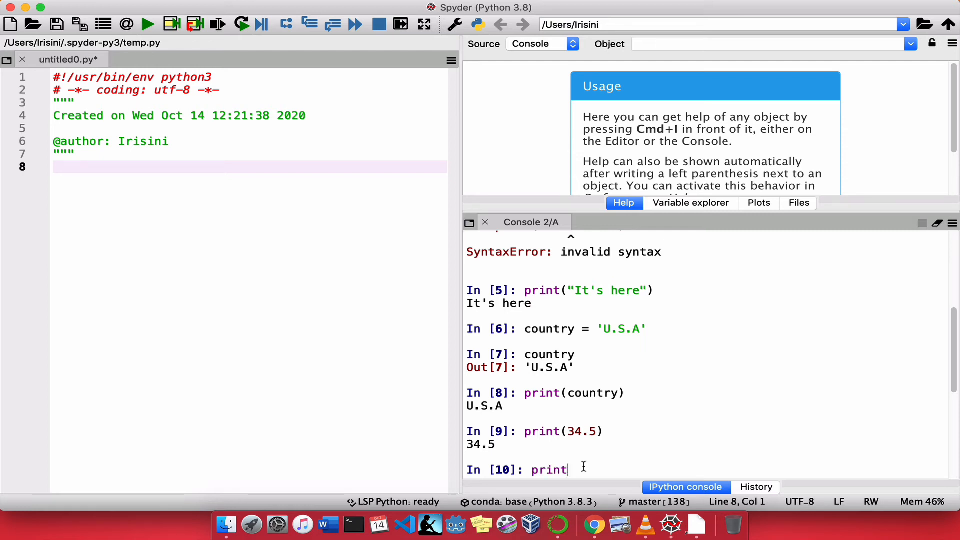
type("(")
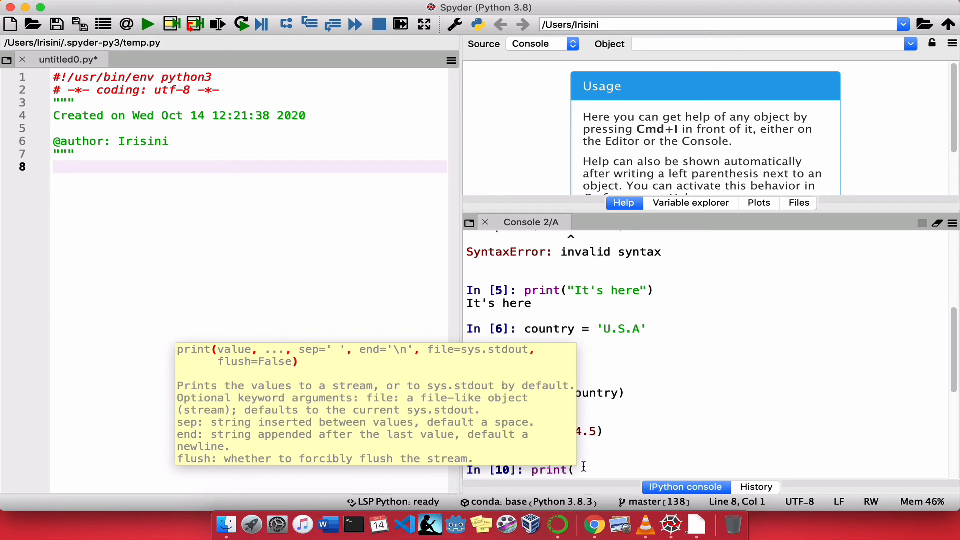
type("'")
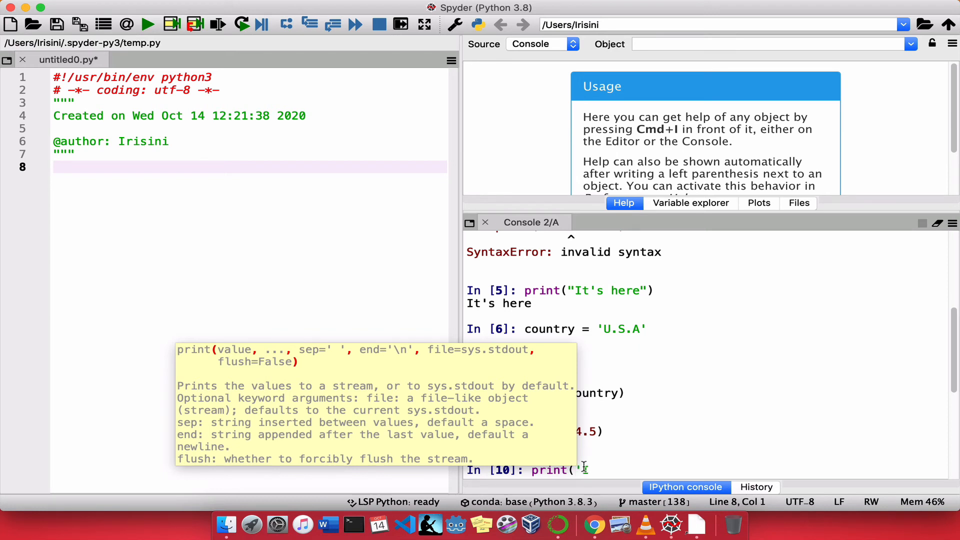
type("am")
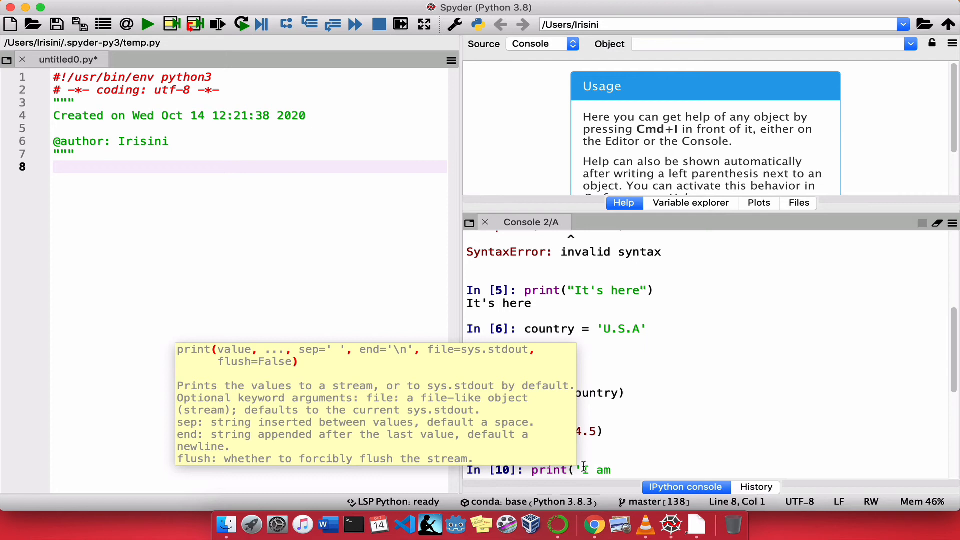
type("from")
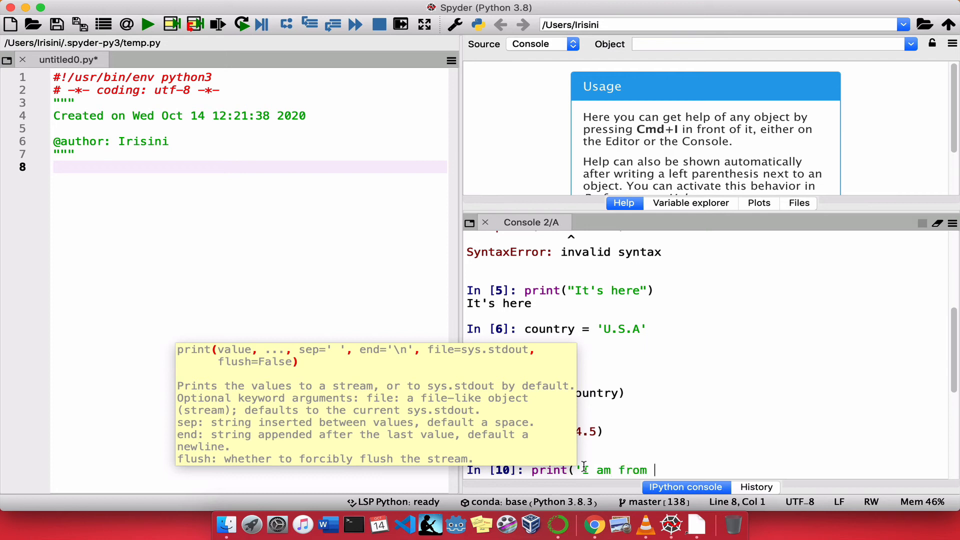
type("the {")
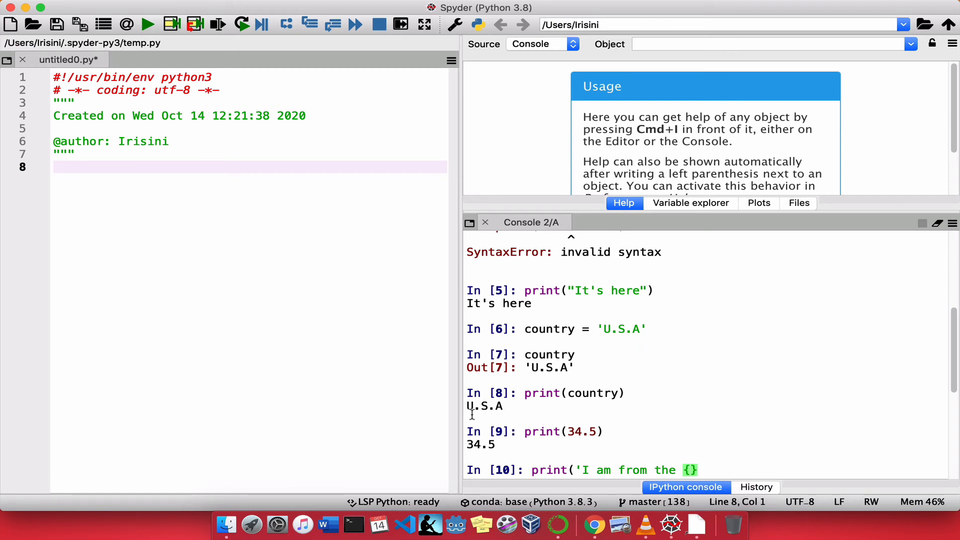
double_click(484, 406)
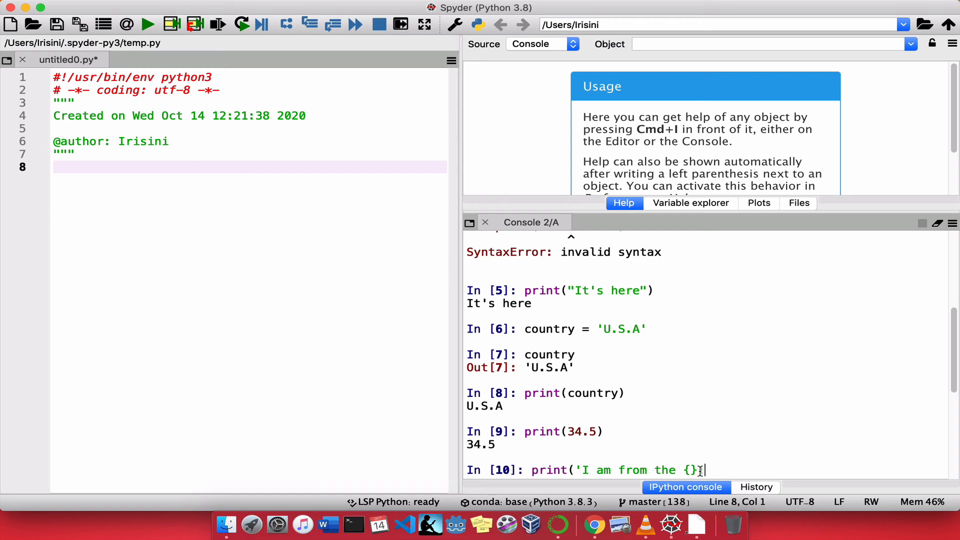
type("!'")
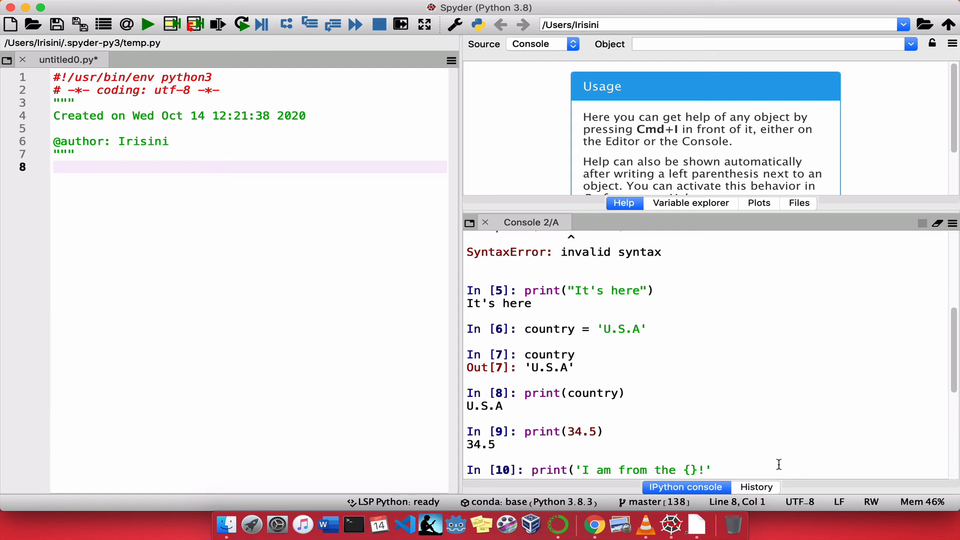
Append .format(country)) to fill the placeholder with the country variable.
type(".")
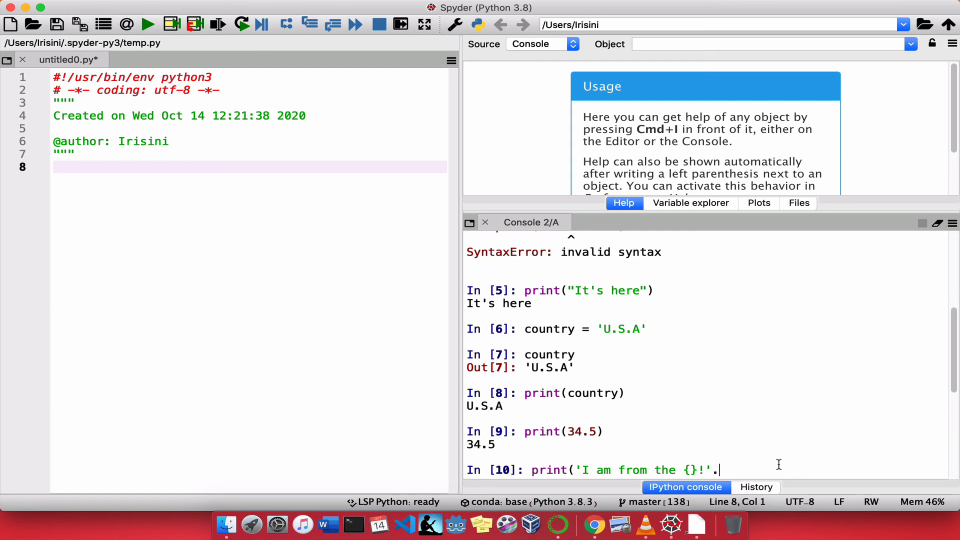
type("for")
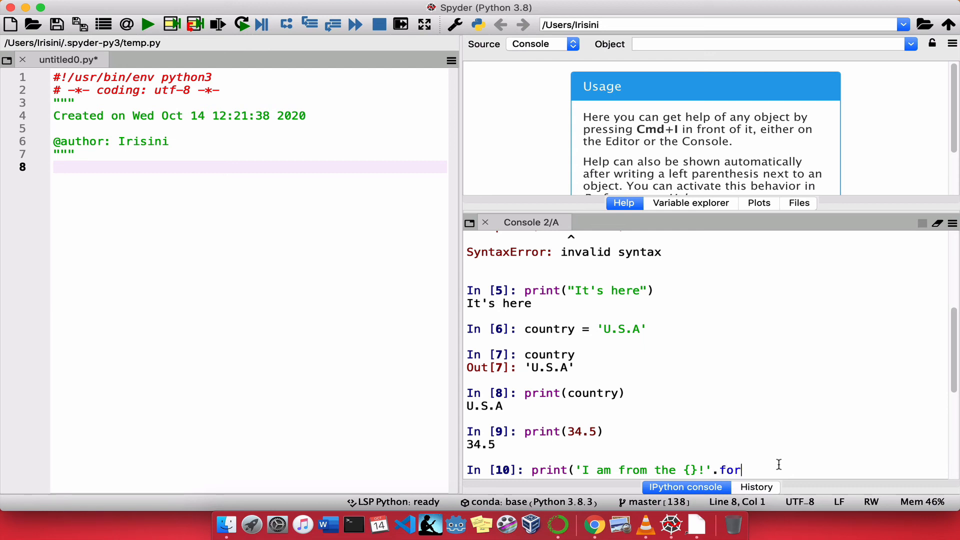
type("mat(")
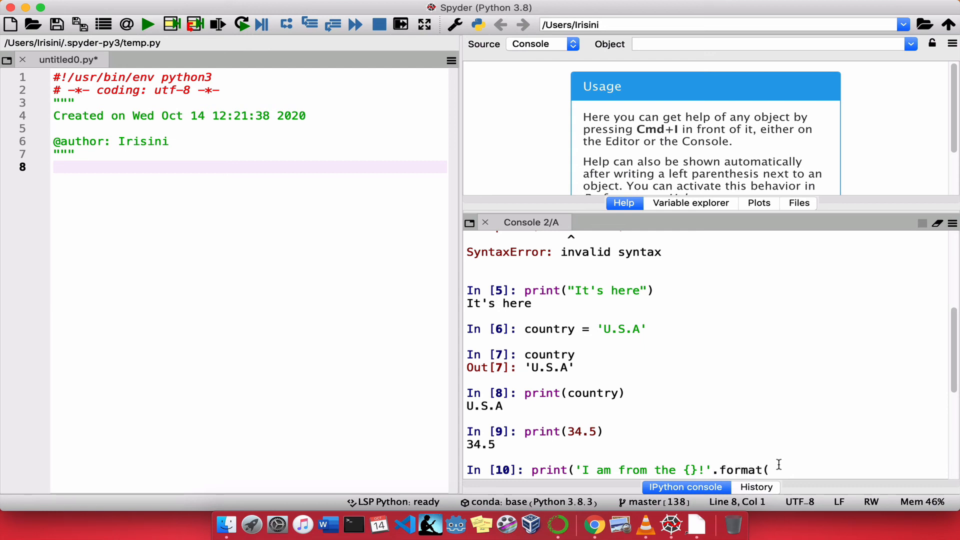
type(")")
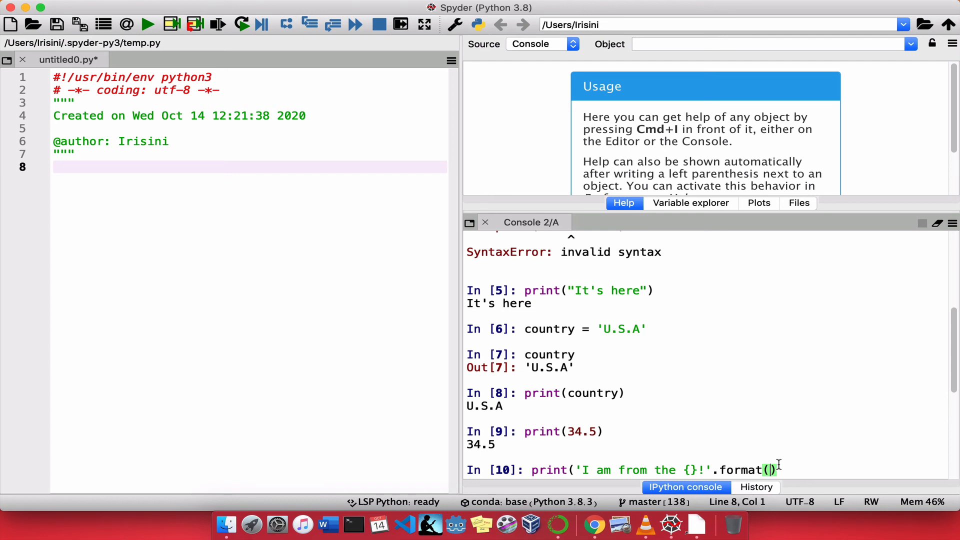
type("country")
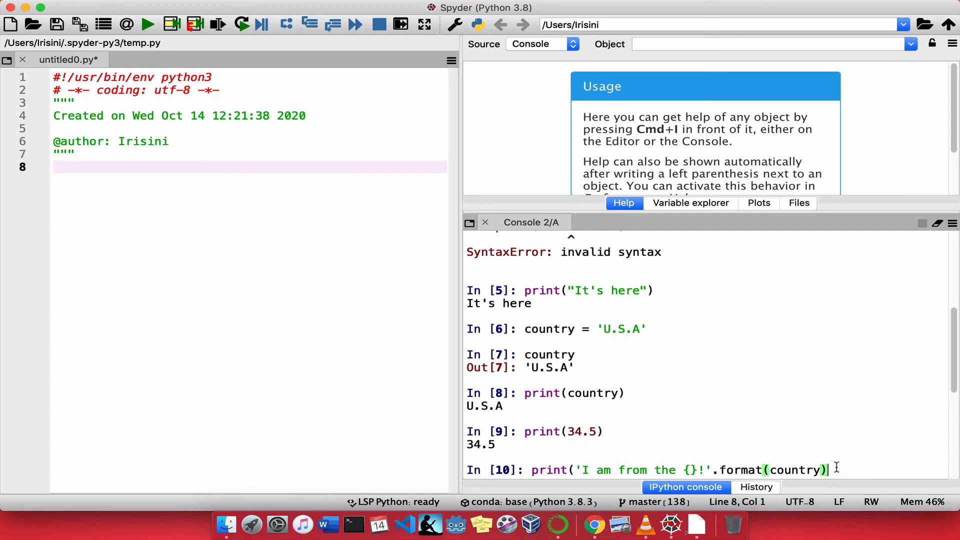
type(")")
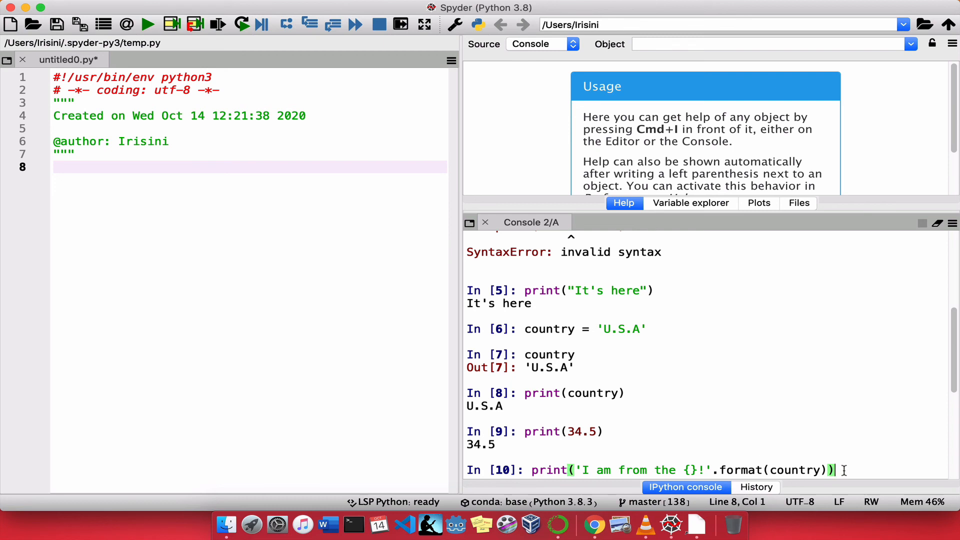
Execute the formatted print, outputting I am from the U.S.A!
key("enter")
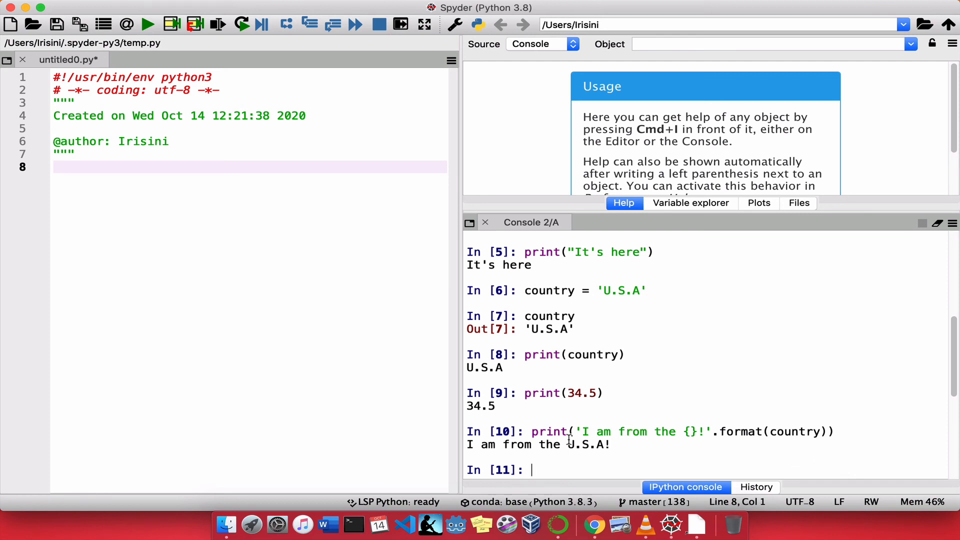
mouse_move(631, 435)
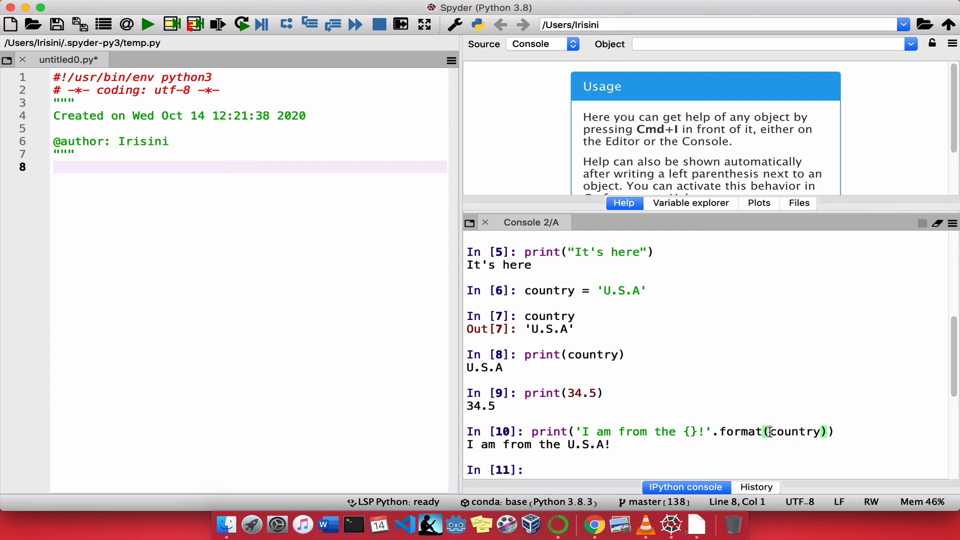
double_click(793, 432)
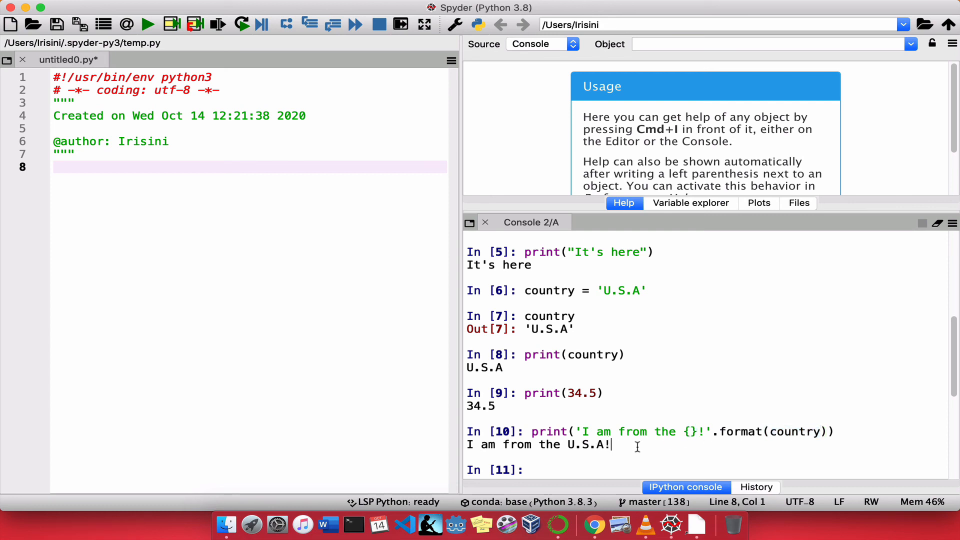
mouse_move(660, 442)
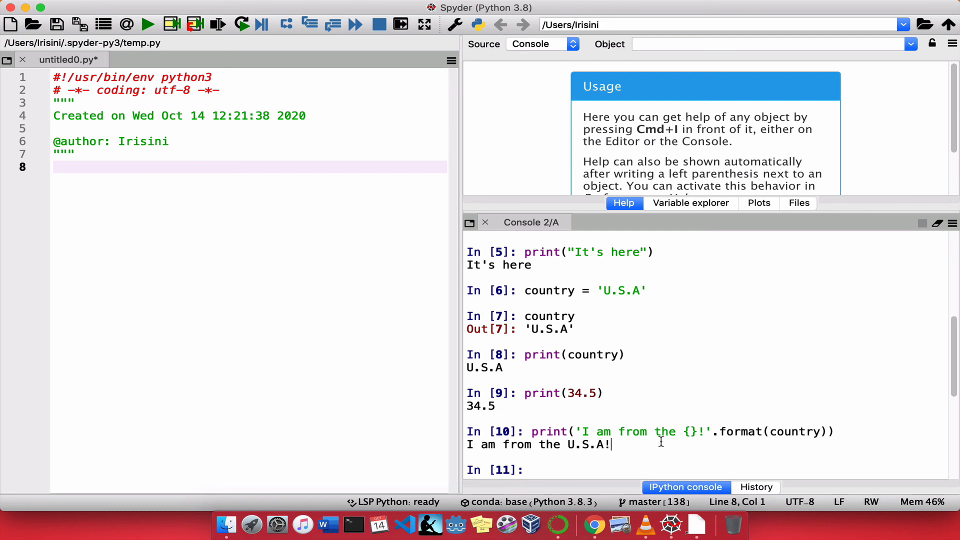
mouse_move(701, 431)
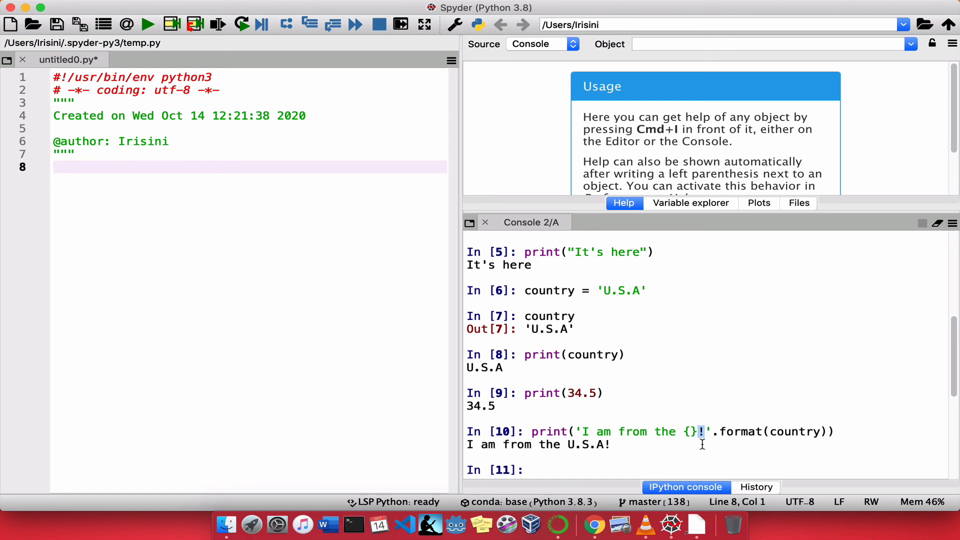
mouse_move(608, 448)
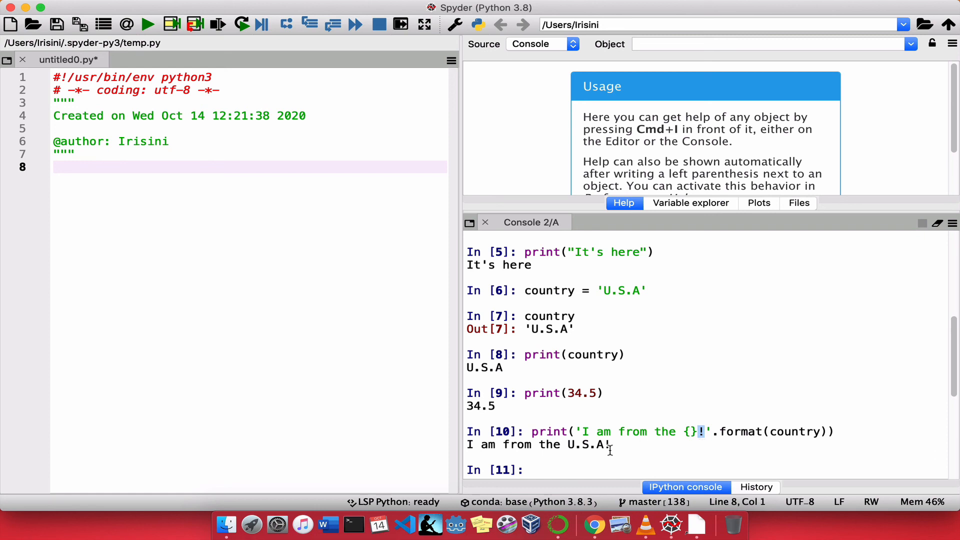